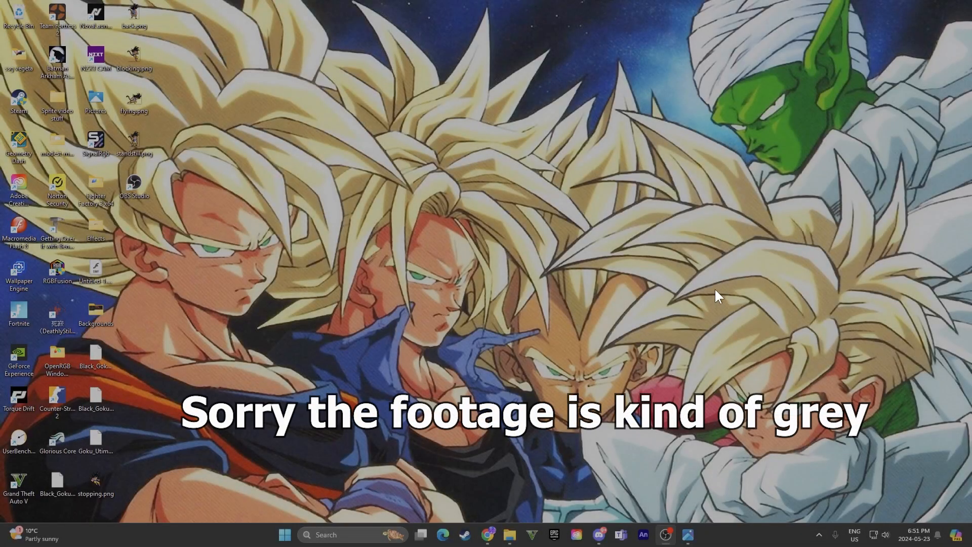
pyautogui.moveTo(730, 265)
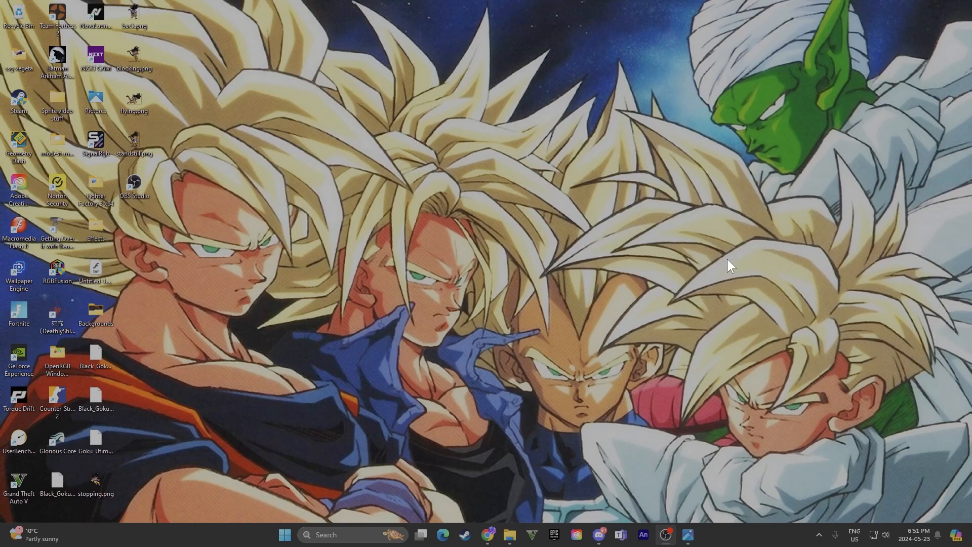
pyautogui.moveTo(760, 250)
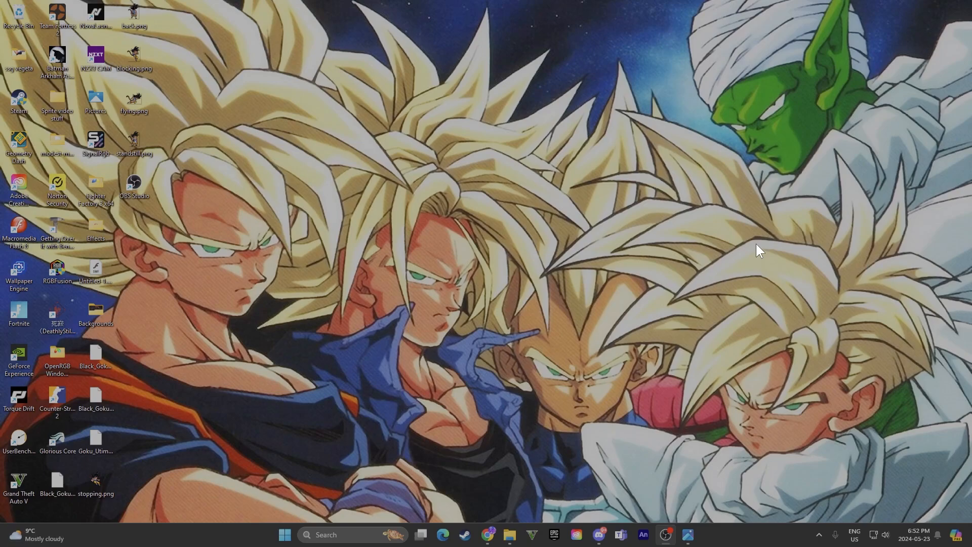
pyautogui.moveTo(424, 357)
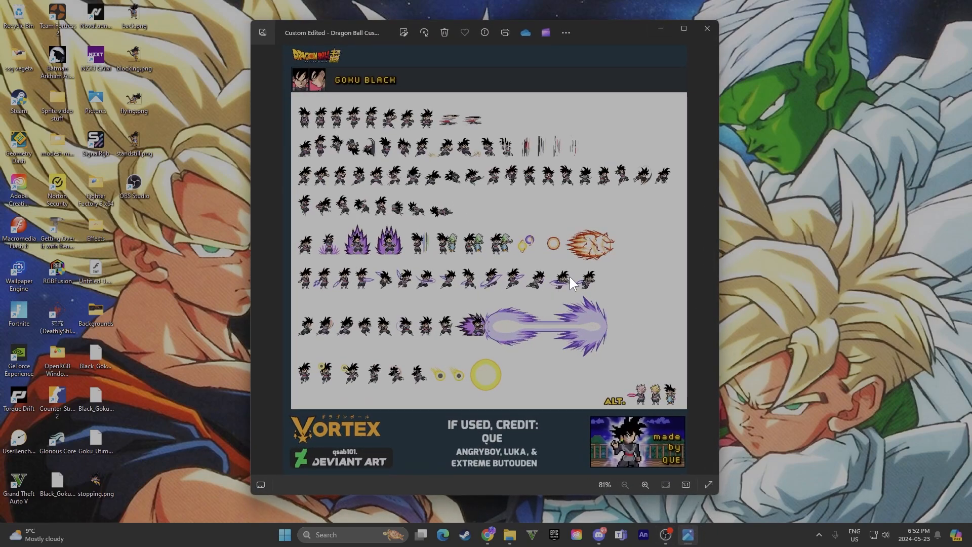
pyautogui.moveTo(542, 284)
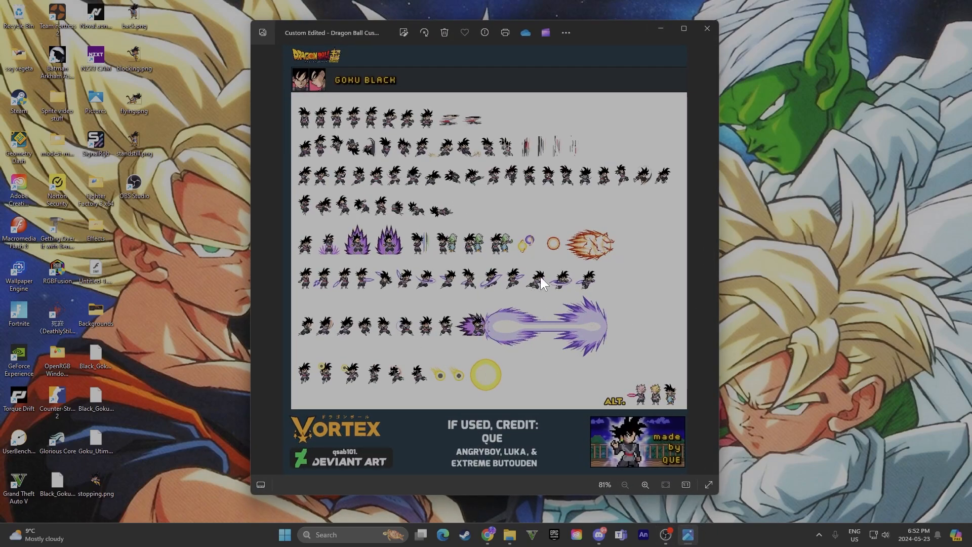
pyautogui.moveTo(492, 272)
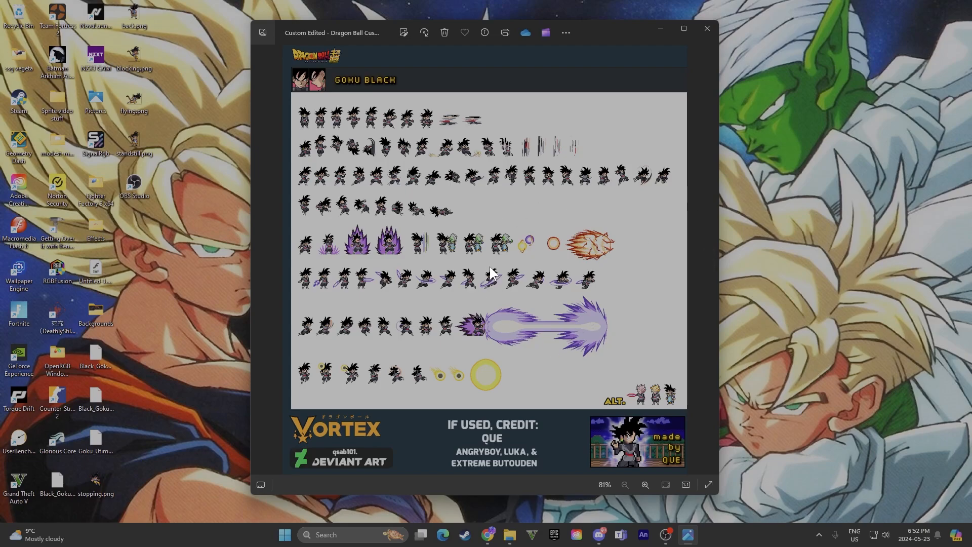
pyautogui.moveTo(310, 123)
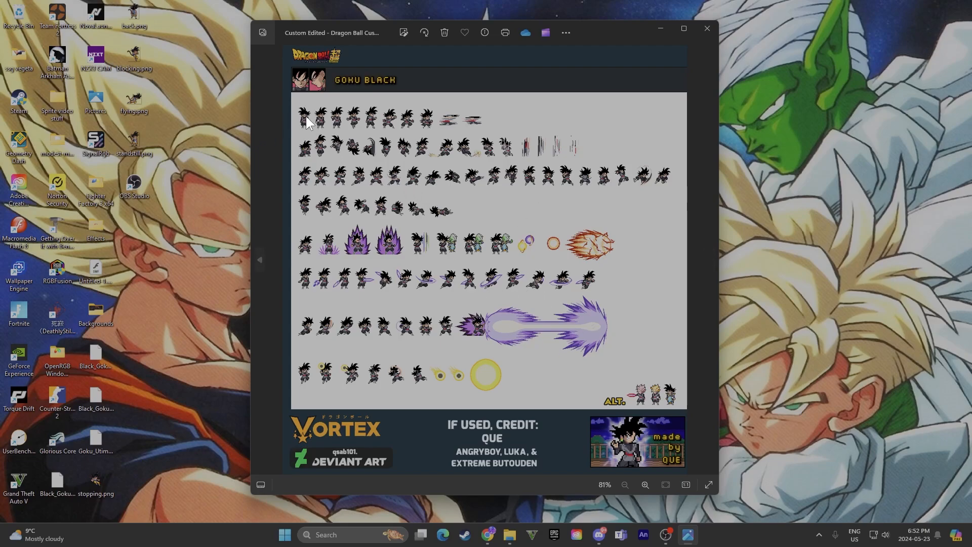
pyautogui.moveTo(569, 193)
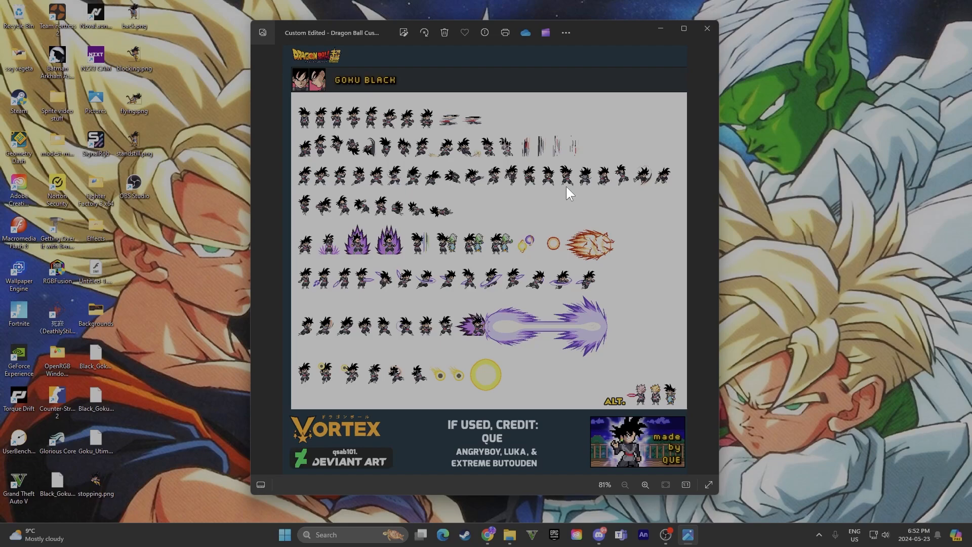
pyautogui.moveTo(685, 257)
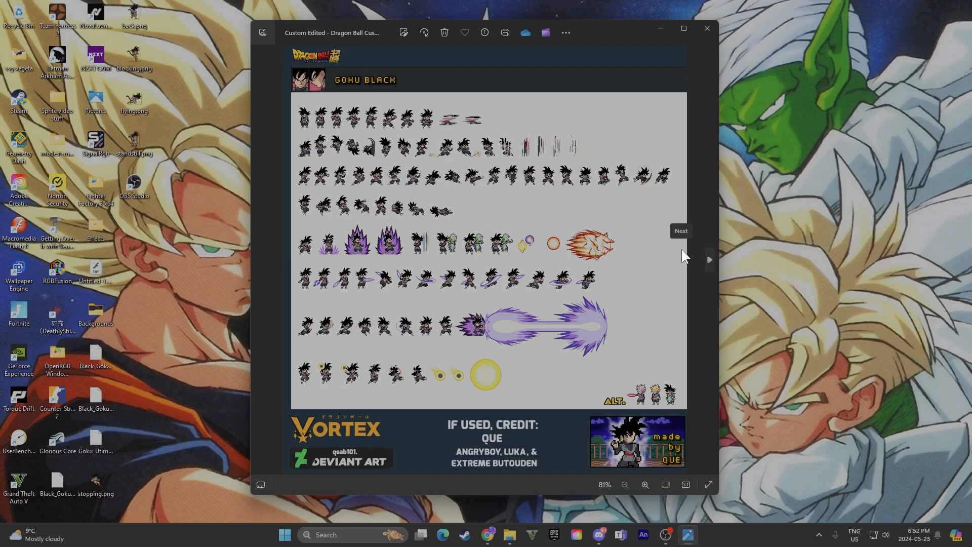
pyautogui.moveTo(488, 263)
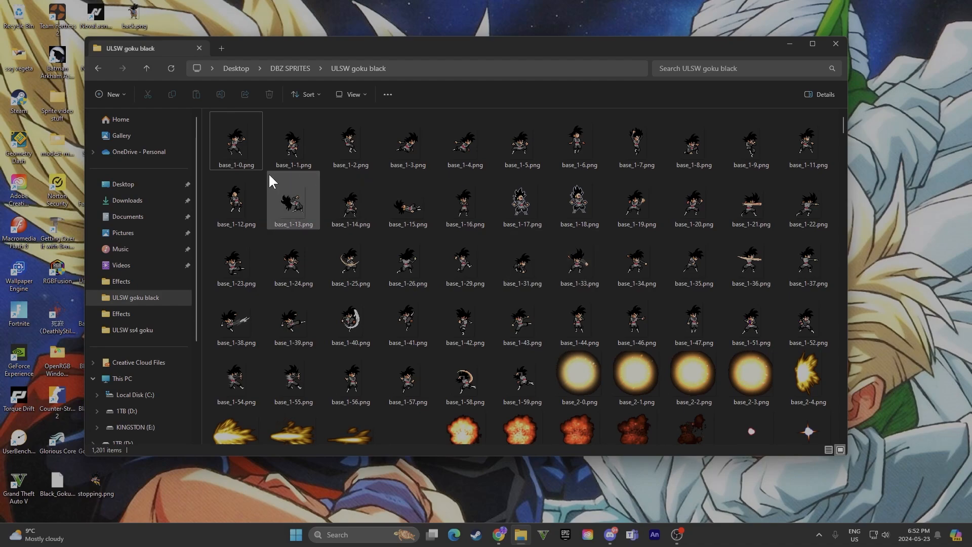
# Step: Preview the first sprite frame base_1-0.png in Photos and close the preview
pyautogui.click(236, 140)
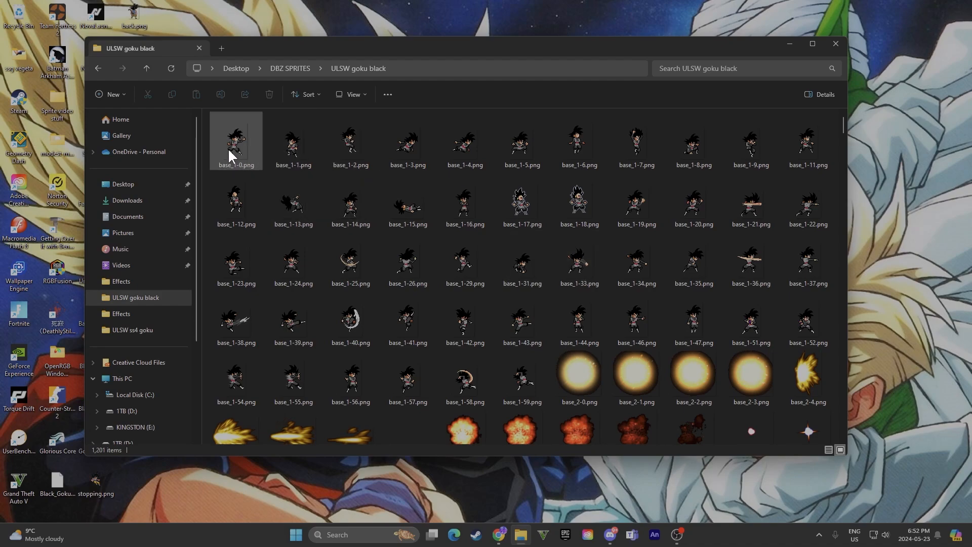
pyautogui.doubleClick(236, 139)
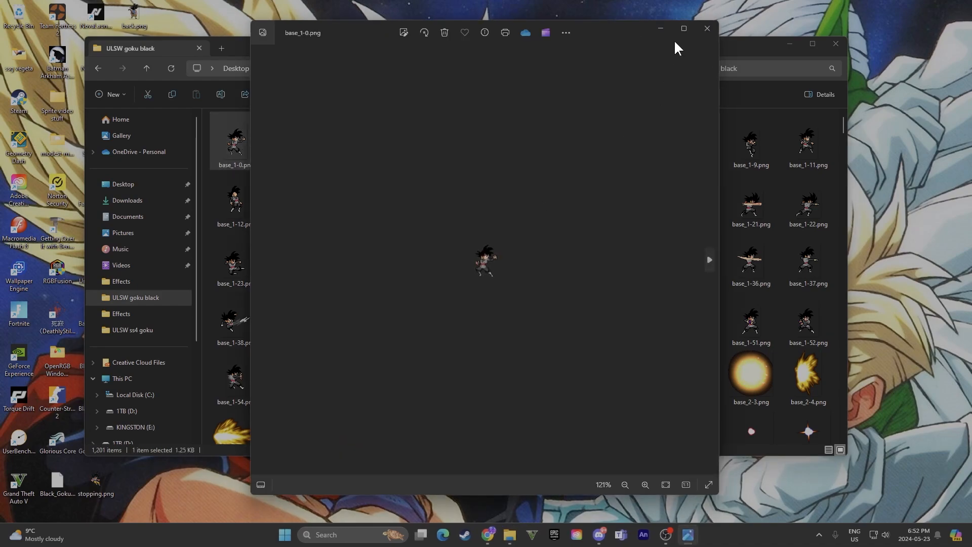
pyautogui.click(706, 29)
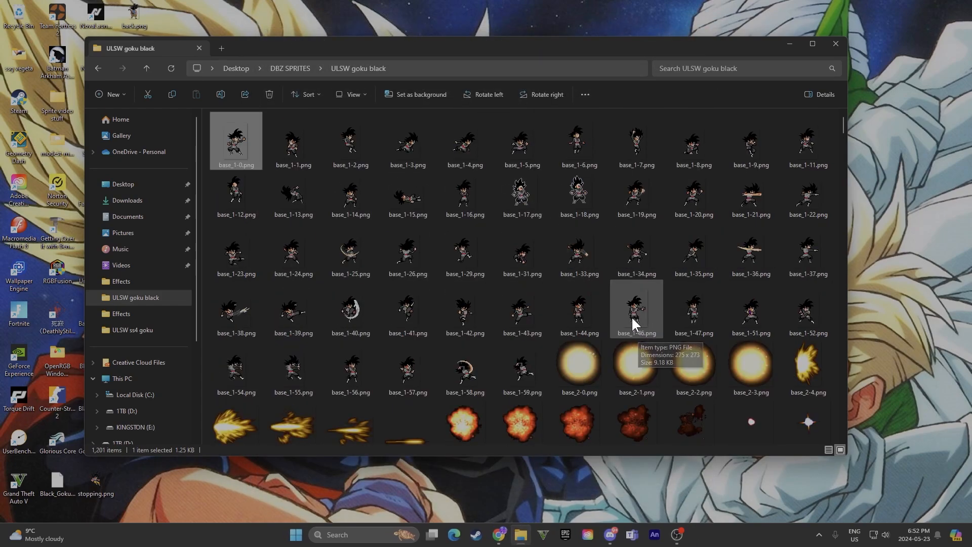
pyautogui.moveTo(661, 278)
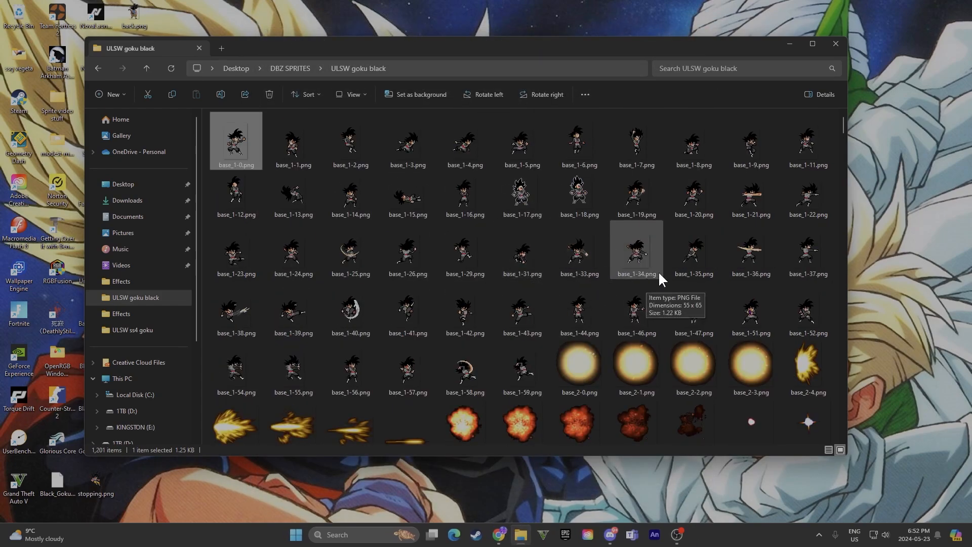
pyautogui.moveTo(692, 309)
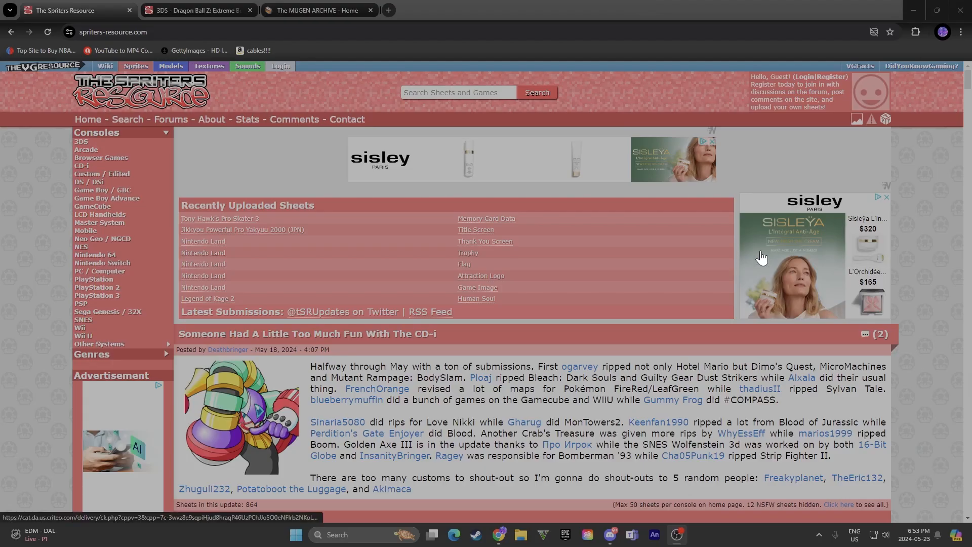
pyautogui.moveTo(704, 343)
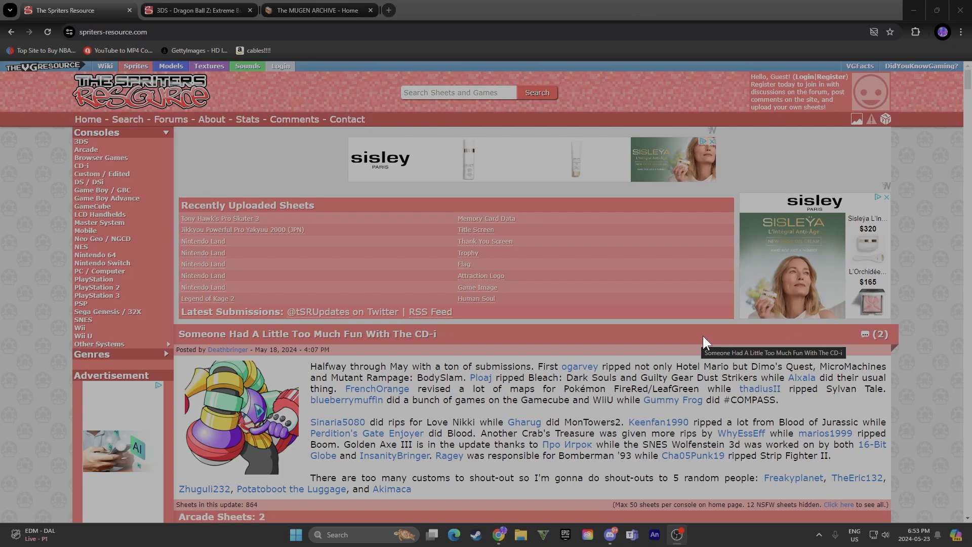
pyautogui.moveTo(248, 104)
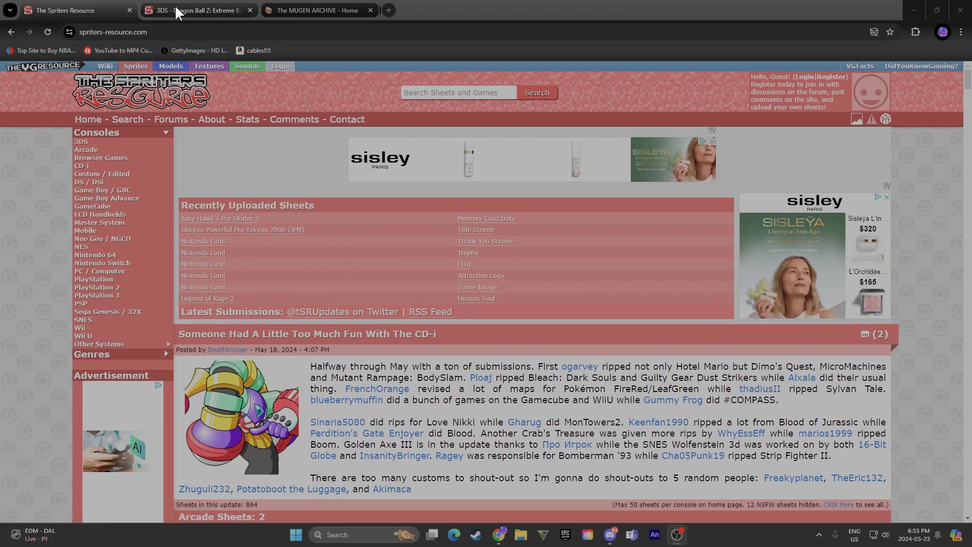
# Step: Browse the Extreme Butoden Goku sprite sheet page, scrolling through its frames and back up
pyautogui.click(196, 10)
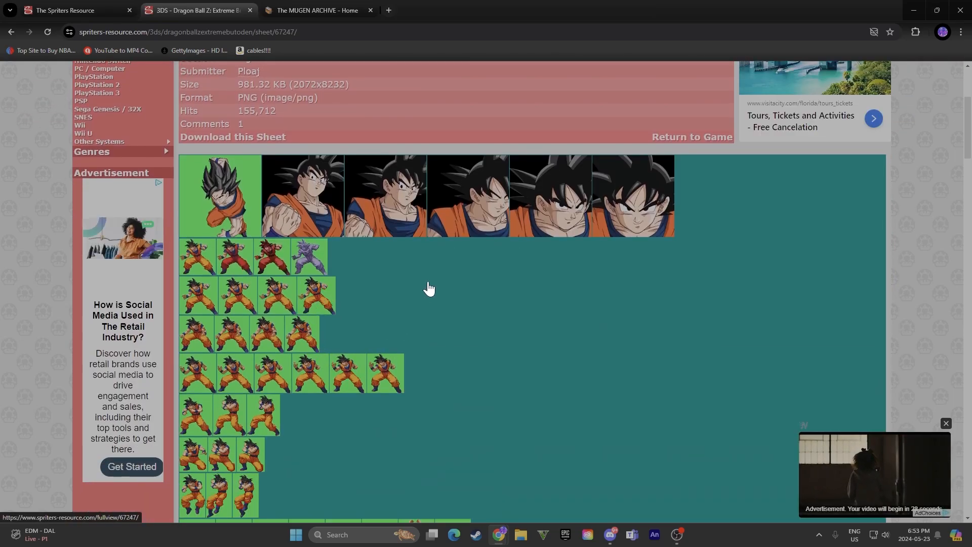
pyautogui.moveTo(248, 169)
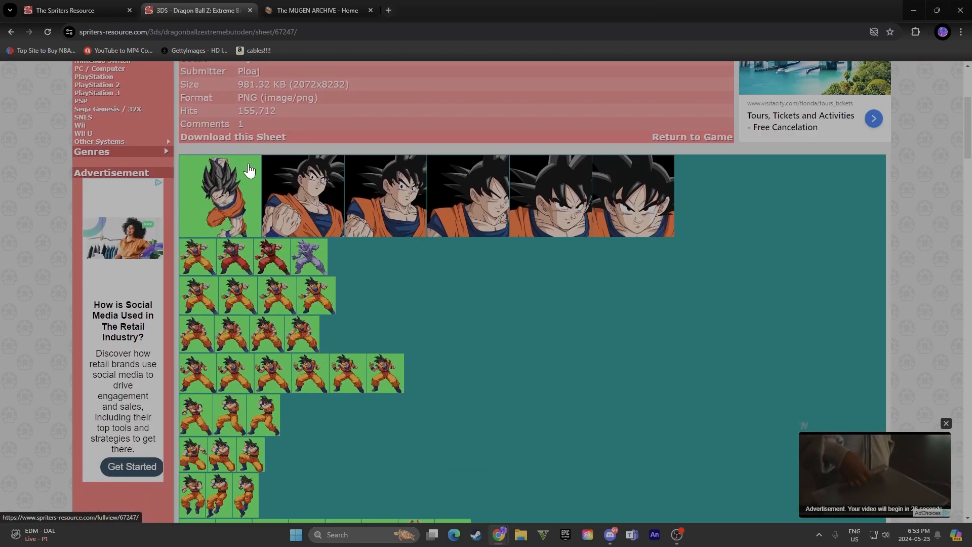
pyautogui.scroll(-3)
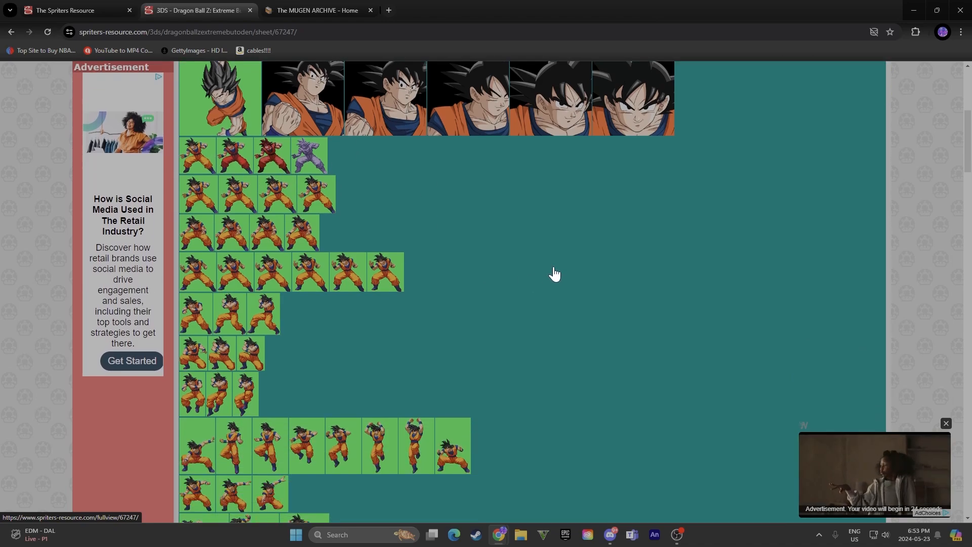
pyautogui.scroll(-3)
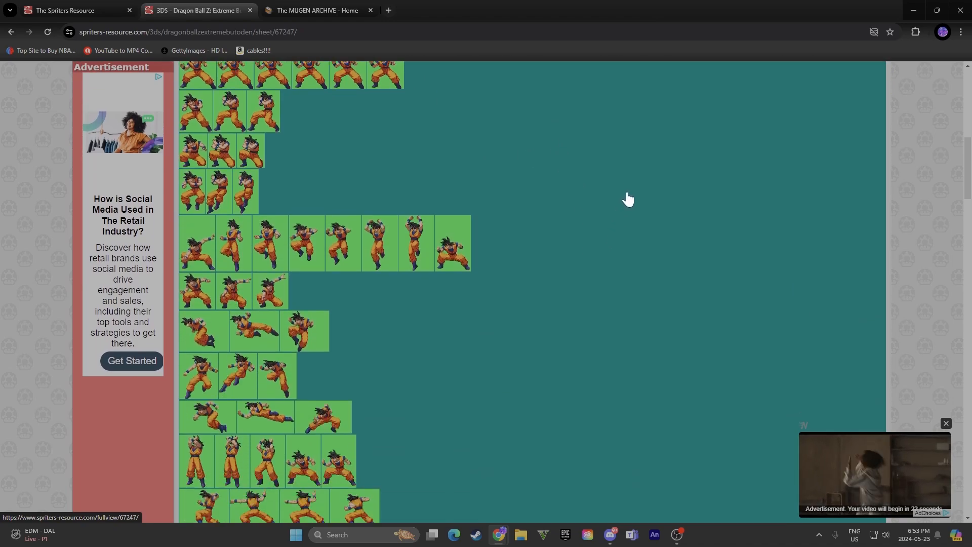
pyautogui.scroll(-3)
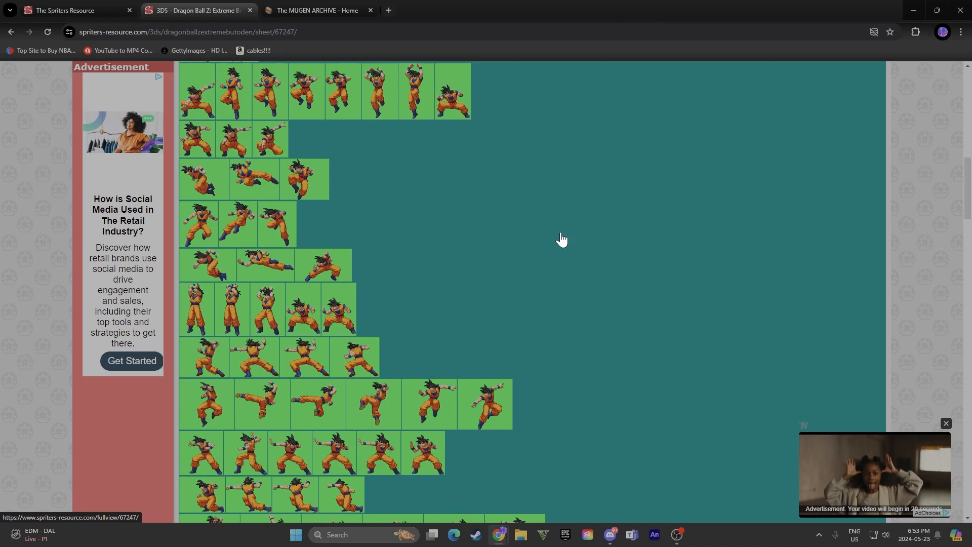
pyautogui.scroll(-3)
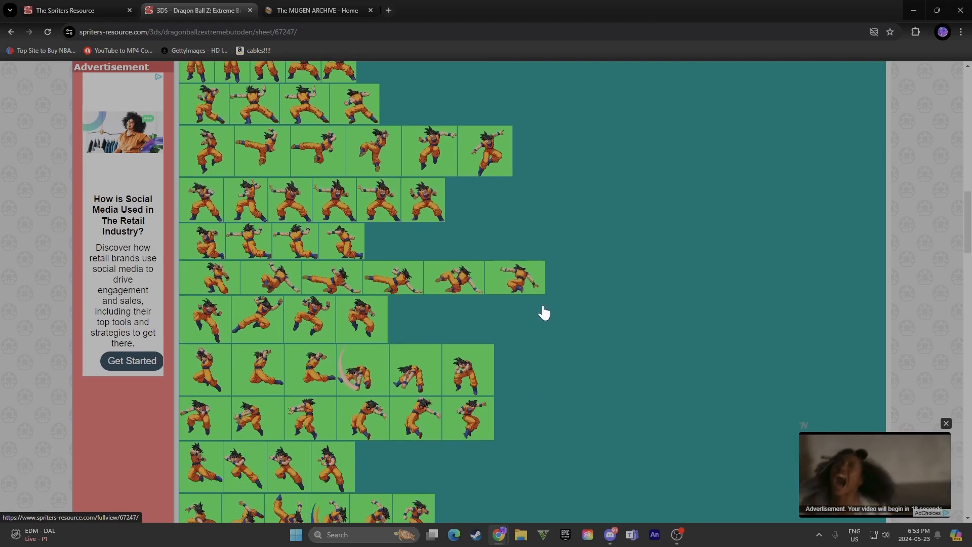
pyautogui.scroll(3)
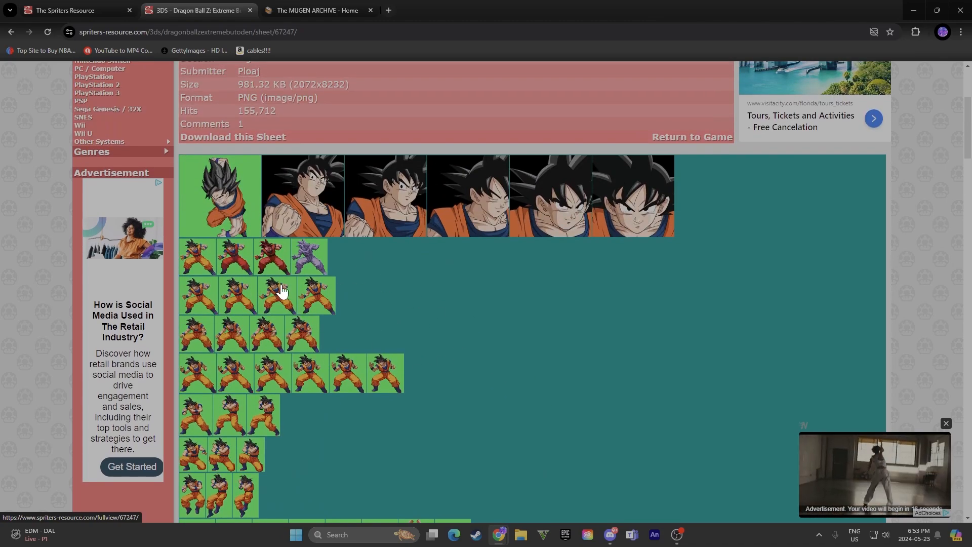
pyautogui.moveTo(601, 265)
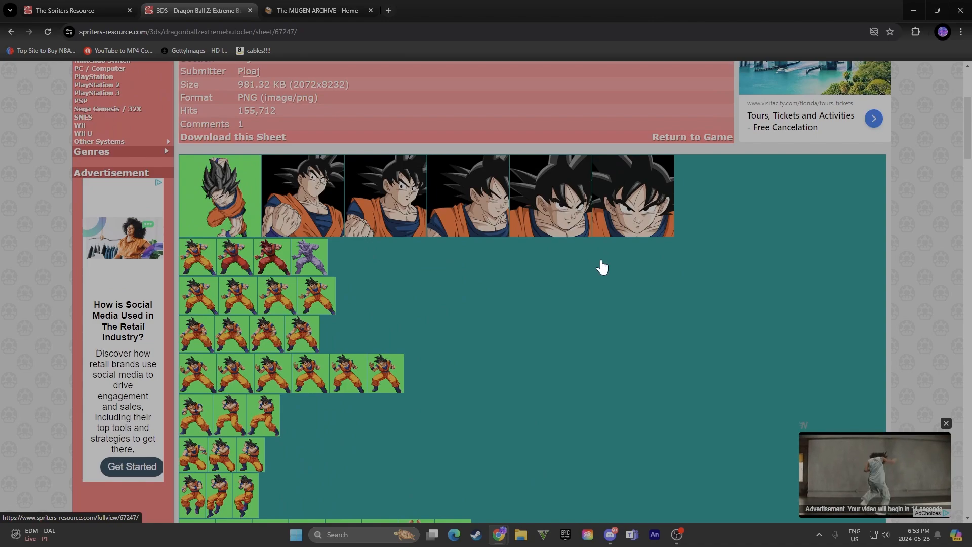
pyautogui.scroll(-3)
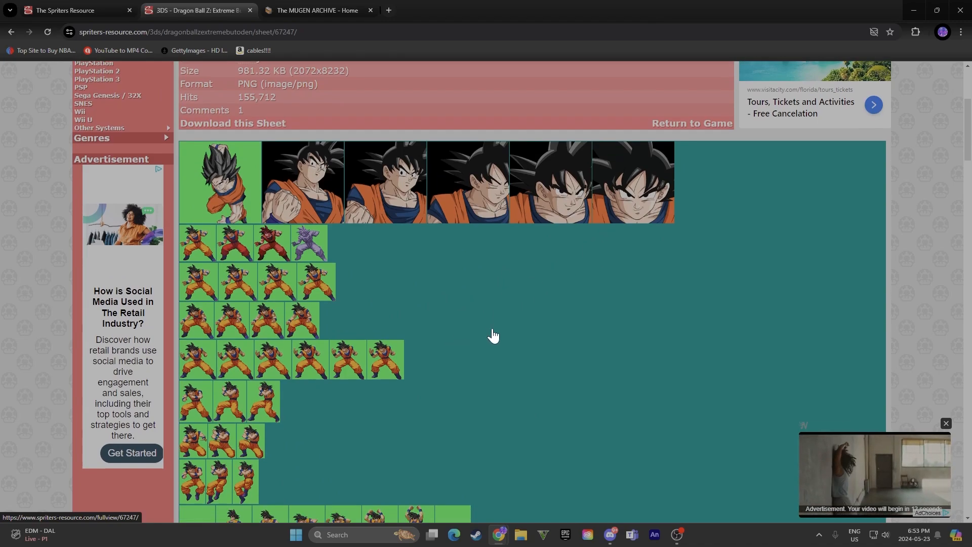
pyautogui.scroll(-3)
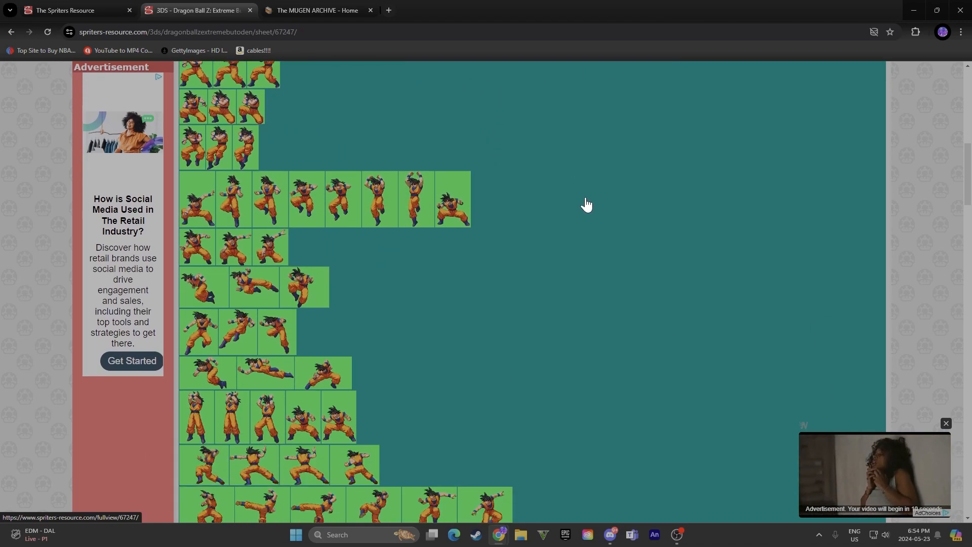
pyautogui.scroll(-3)
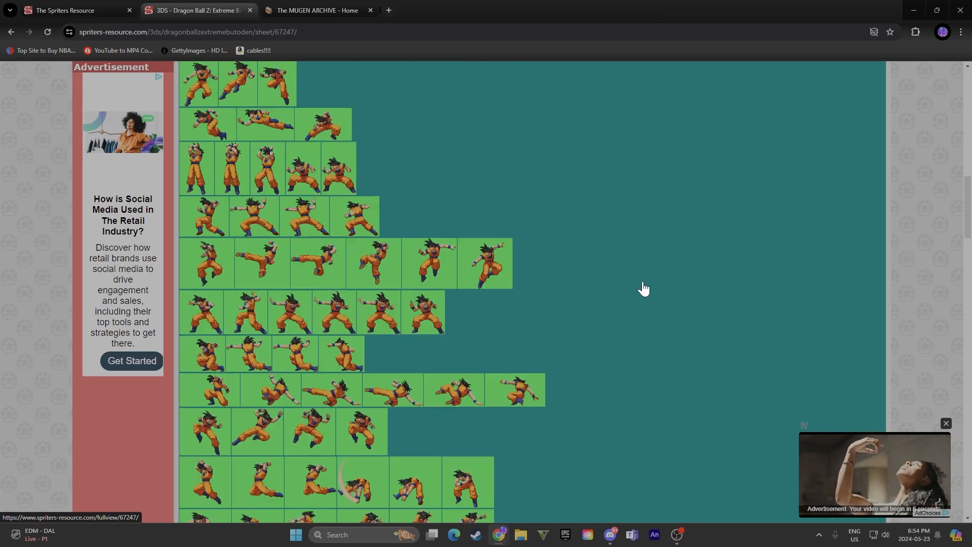
pyautogui.scroll(3)
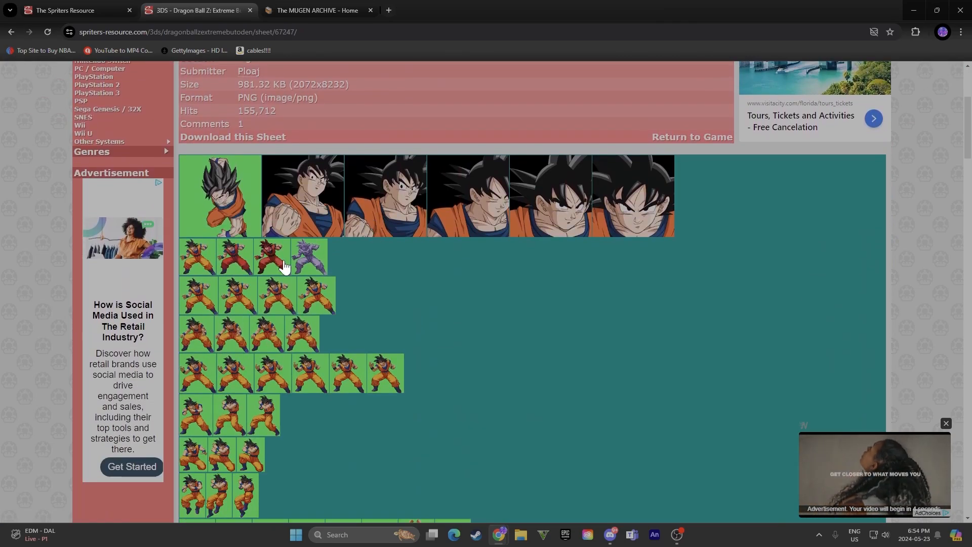
pyautogui.moveTo(319, 300)
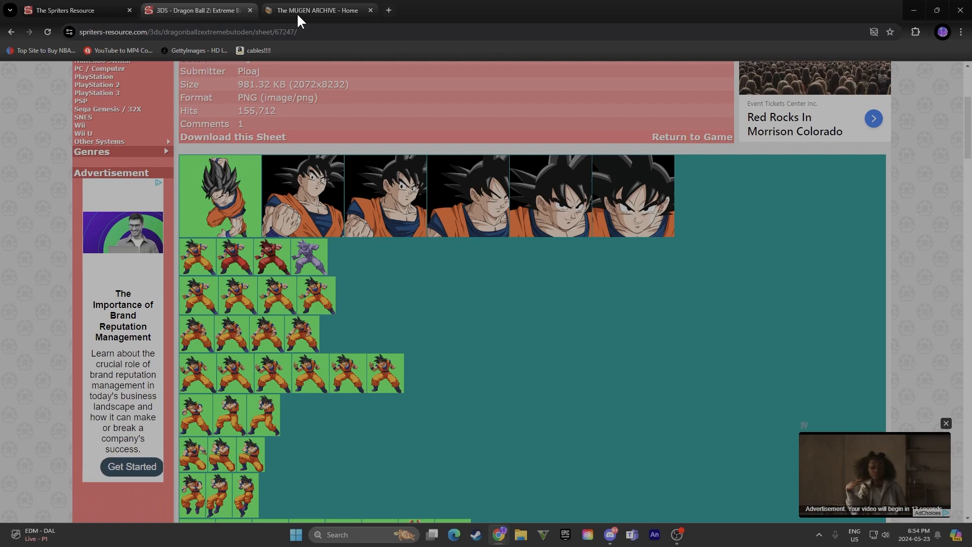
# Step: Navigate The MUGEN ARCHIVE to MUGEN Characters > Dragon Ball Z > DBZ Extreme Butoden
pyautogui.click(316, 11)
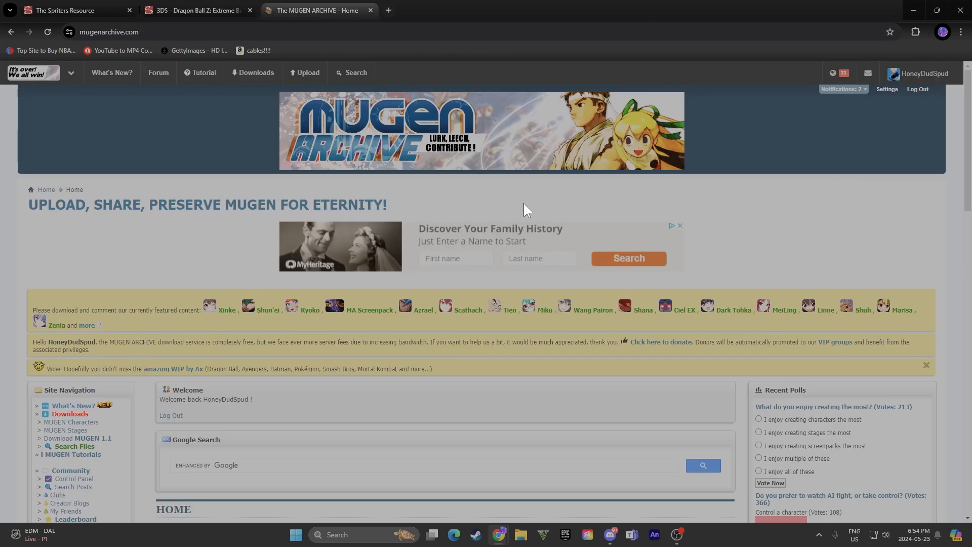
pyautogui.scroll(-3)
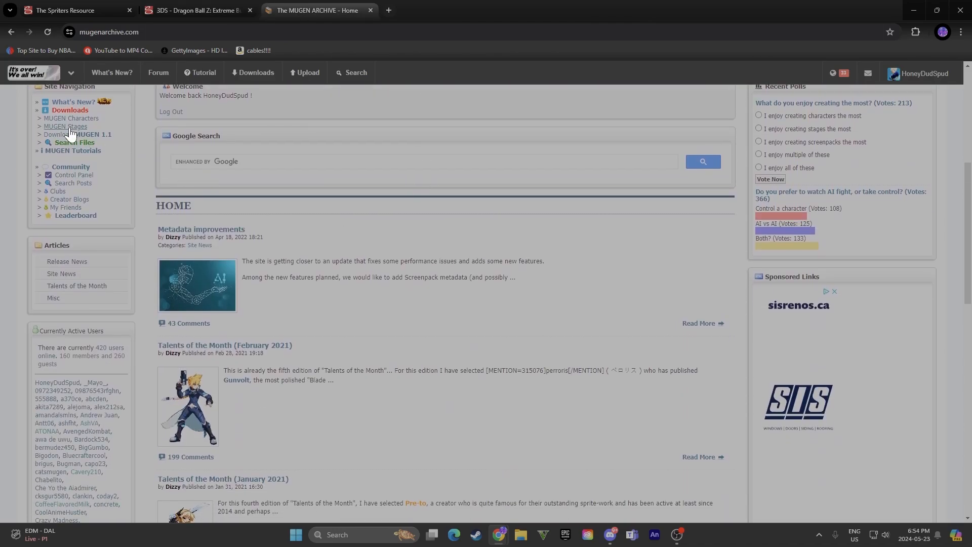
pyautogui.moveTo(81, 119)
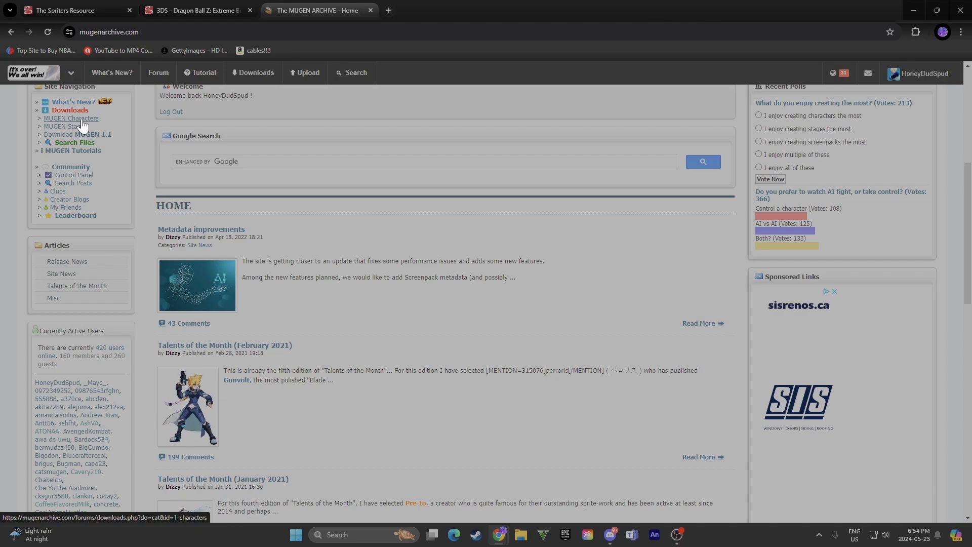
pyautogui.click(71, 118)
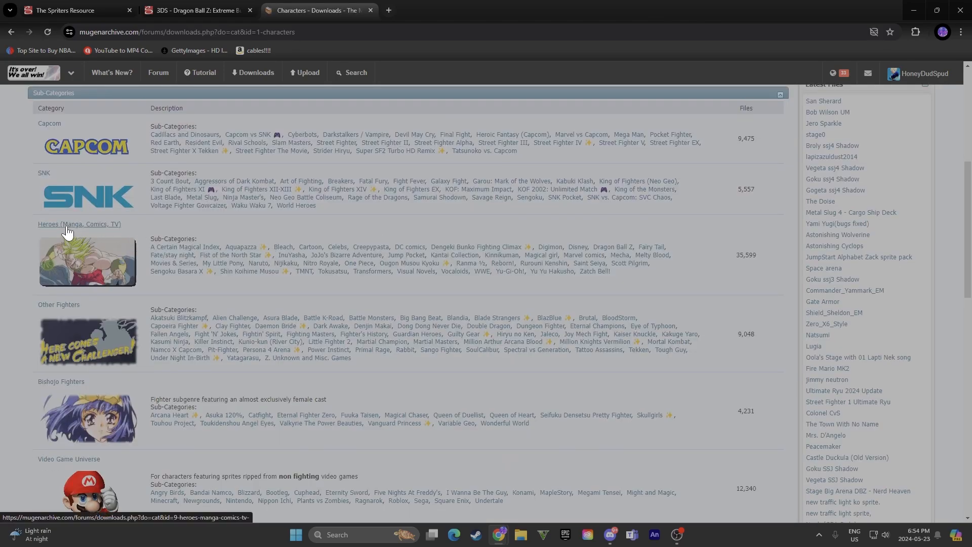
pyautogui.moveTo(282, 248)
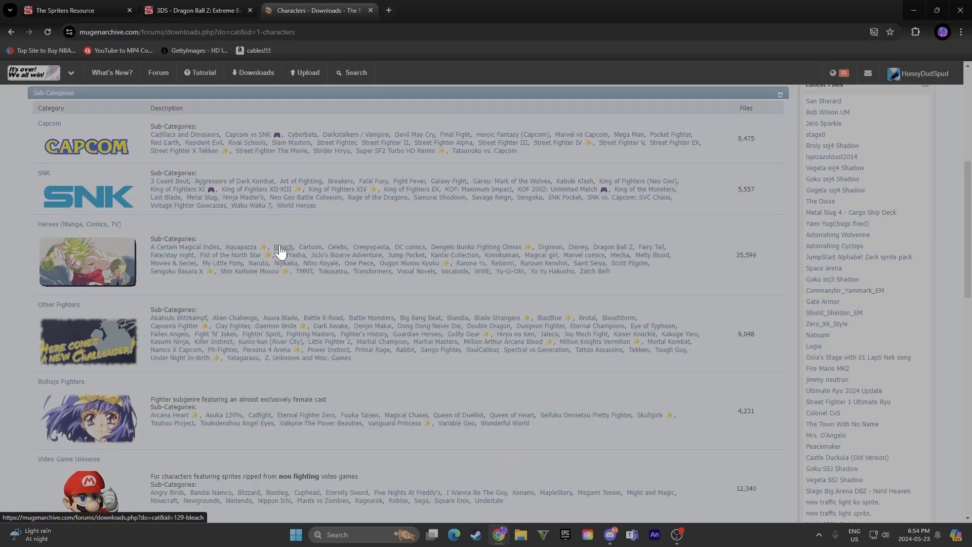
pyautogui.click(613, 247)
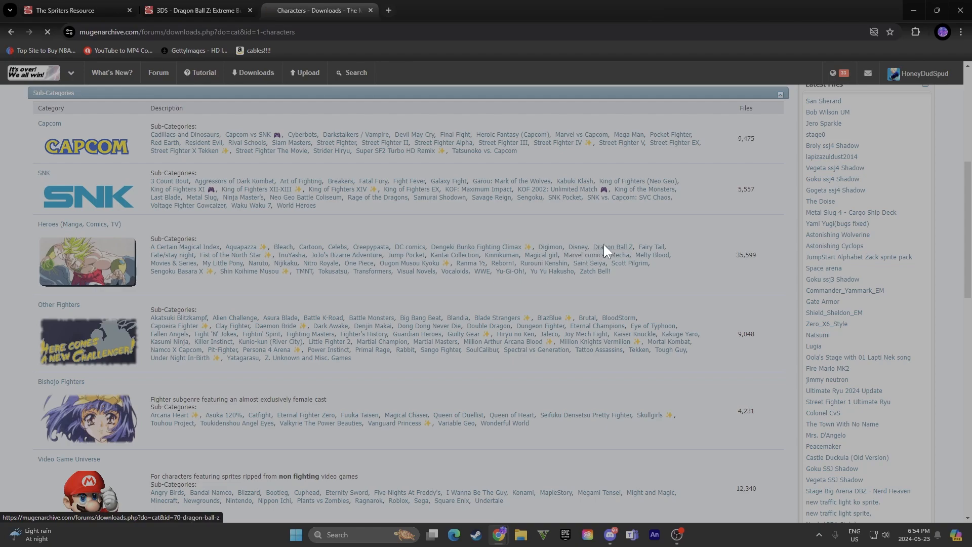
pyautogui.click(611, 247)
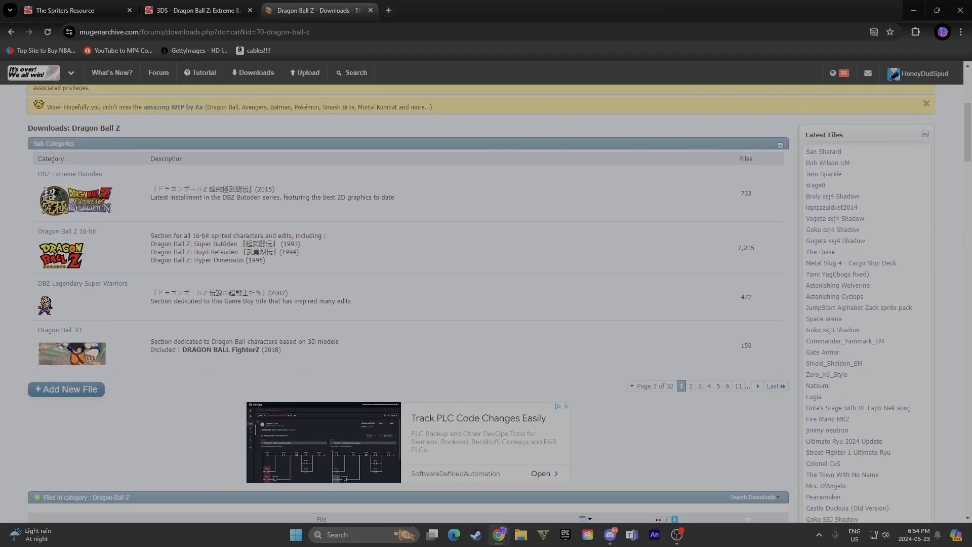
pyautogui.moveTo(70, 176)
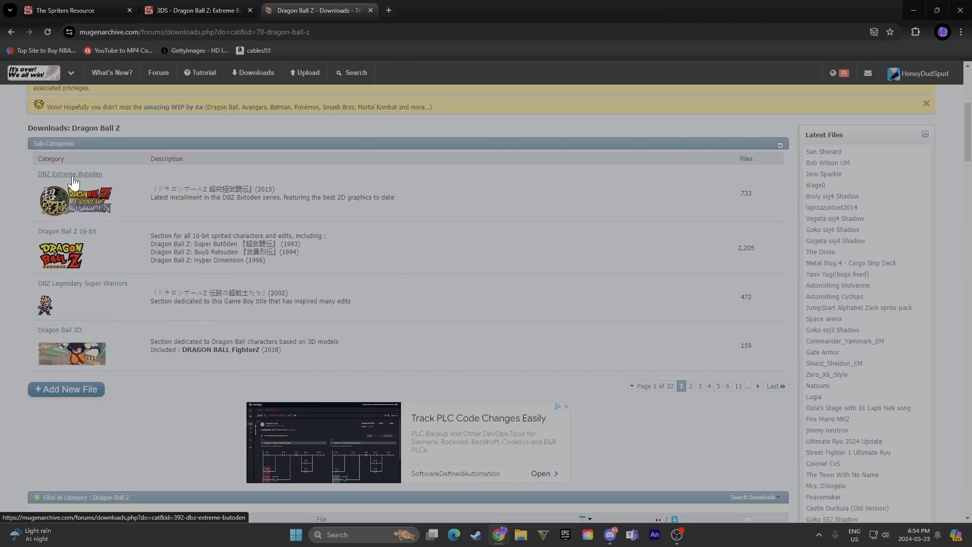
pyautogui.click(70, 174)
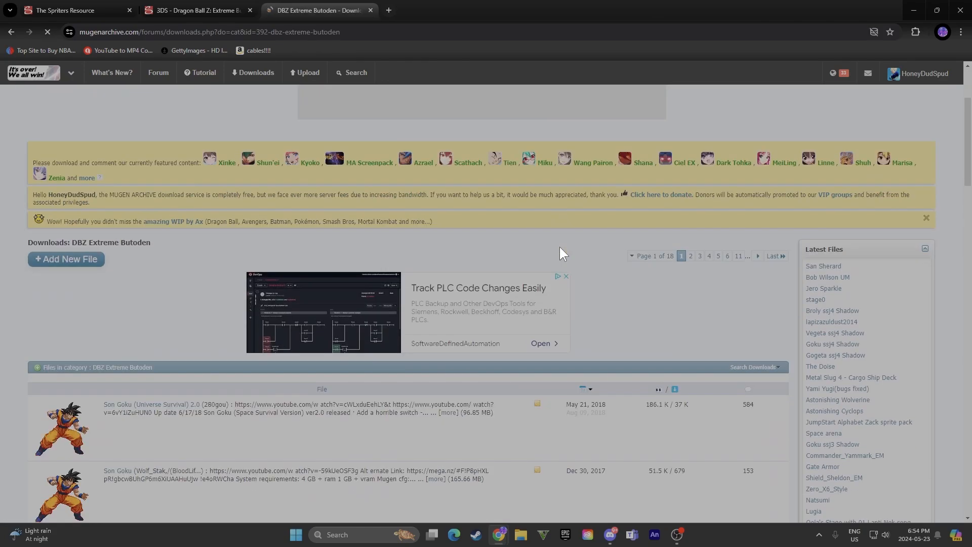
# Step: Locate and open the GokuVynStyle Final Update character file page
pyautogui.scroll(-3)
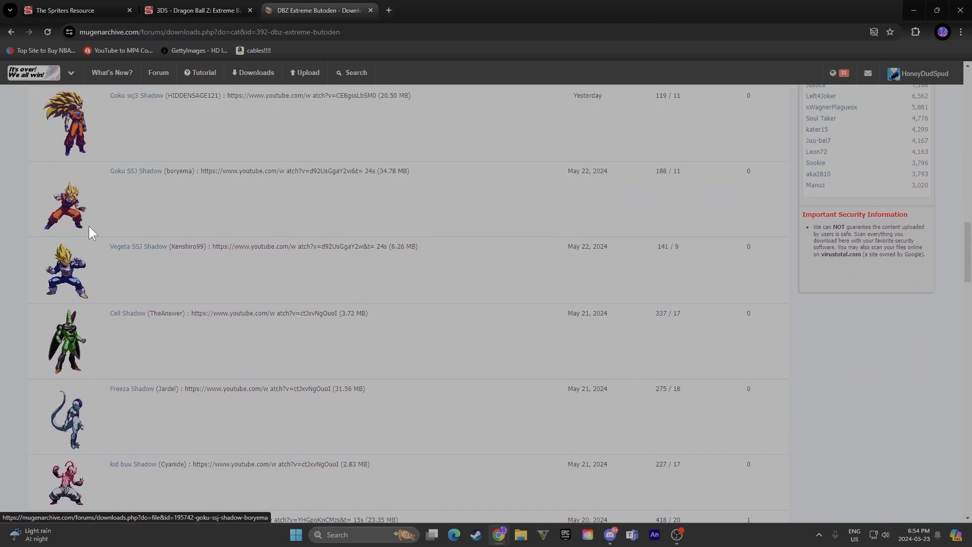
pyautogui.scroll(-3)
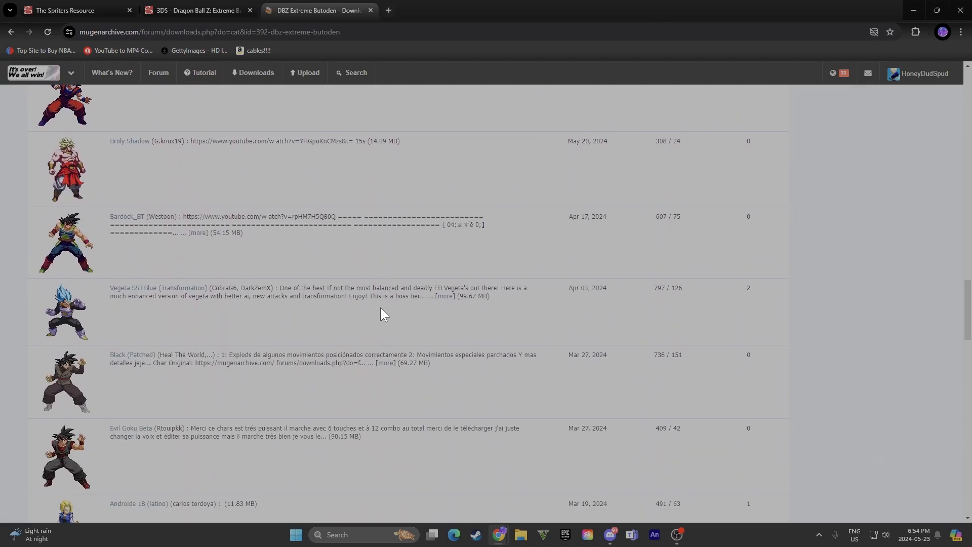
pyautogui.scroll(-3)
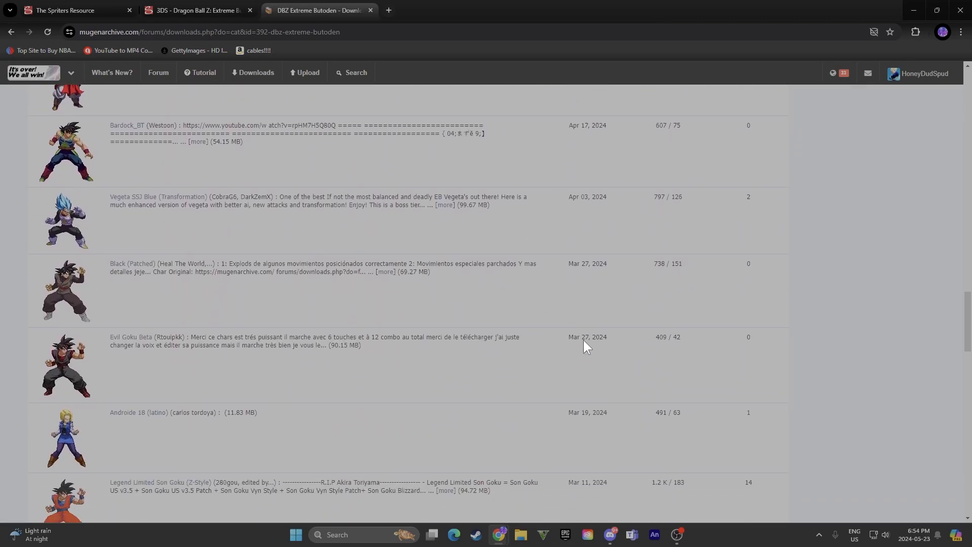
pyautogui.scroll(3)
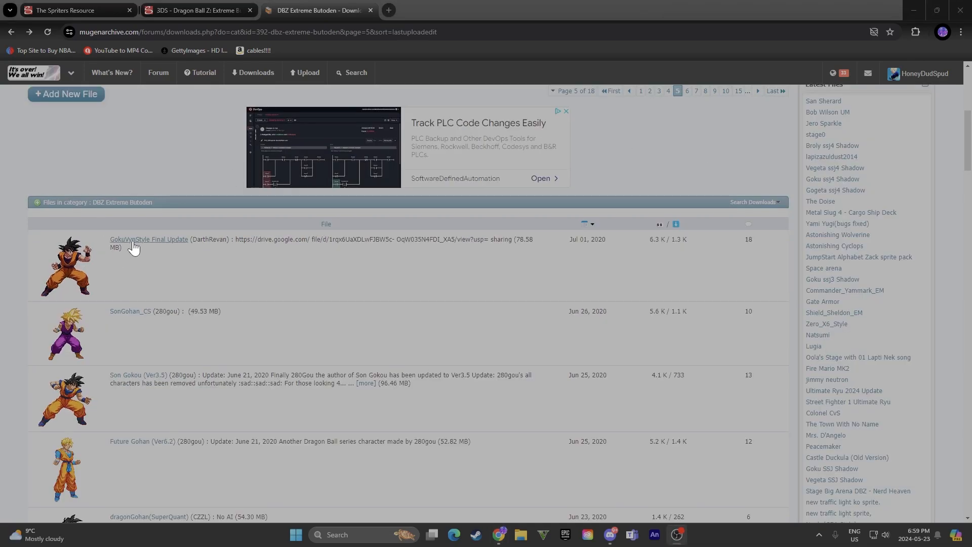
pyautogui.click(150, 239)
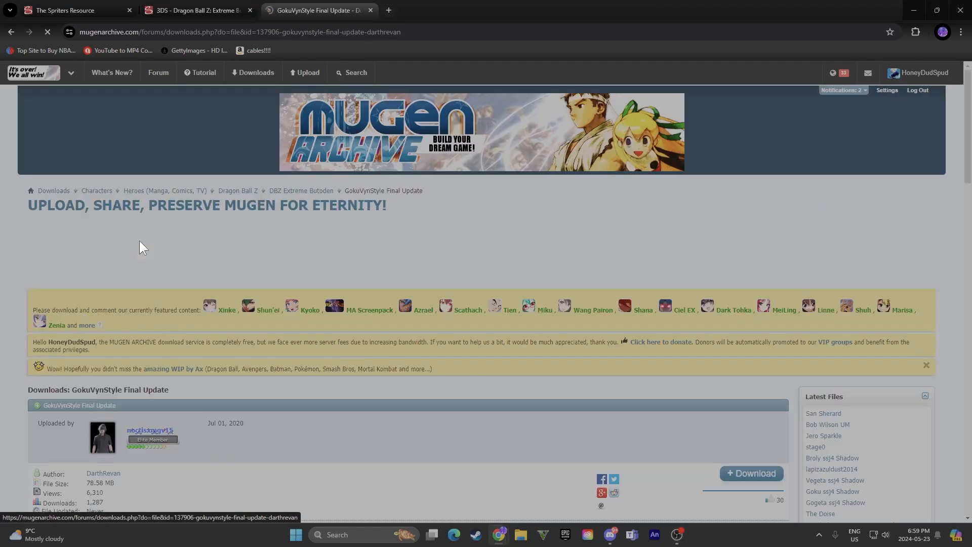
# Step: Review the GokuVynStyle page with its 5,960 sprites and start the download
pyautogui.scroll(-3)
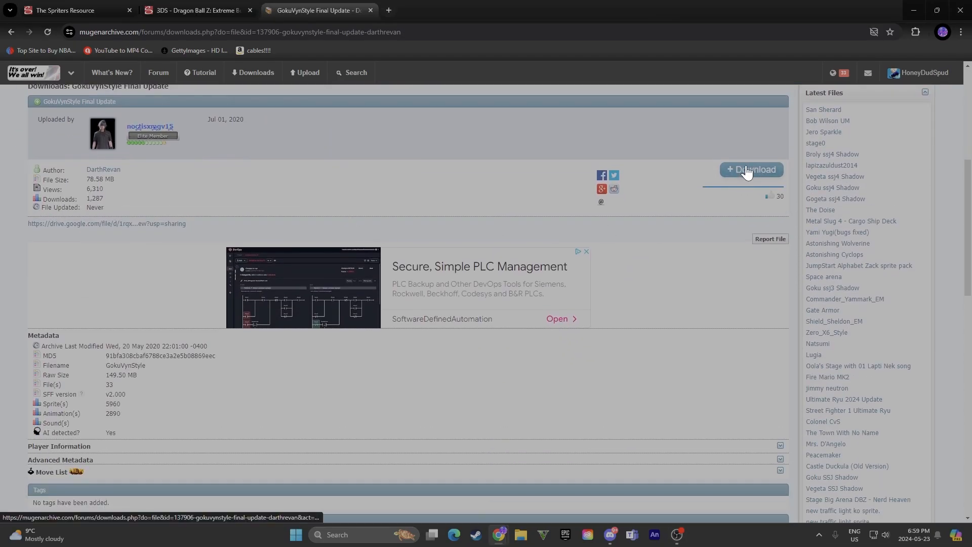
pyautogui.scroll(-3)
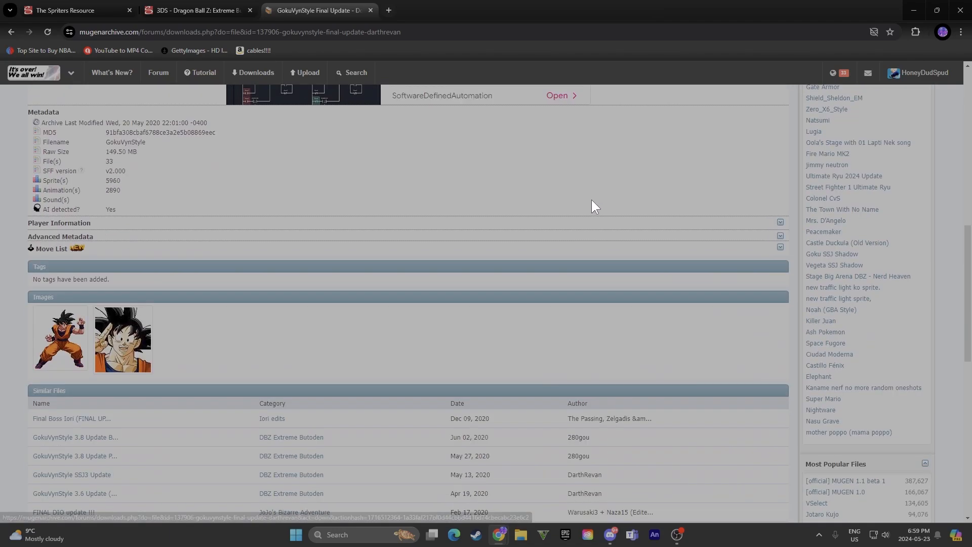
pyautogui.scroll(-3)
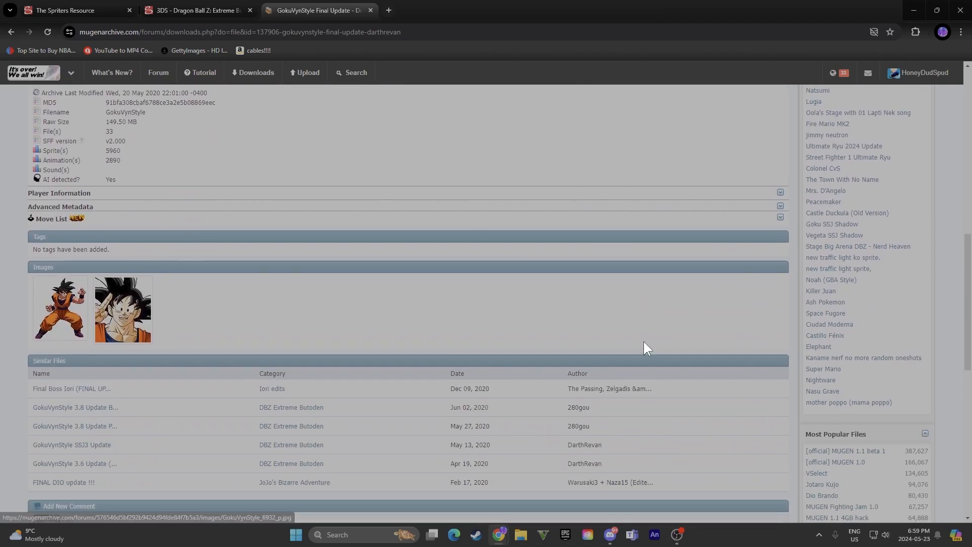
pyautogui.scroll(3)
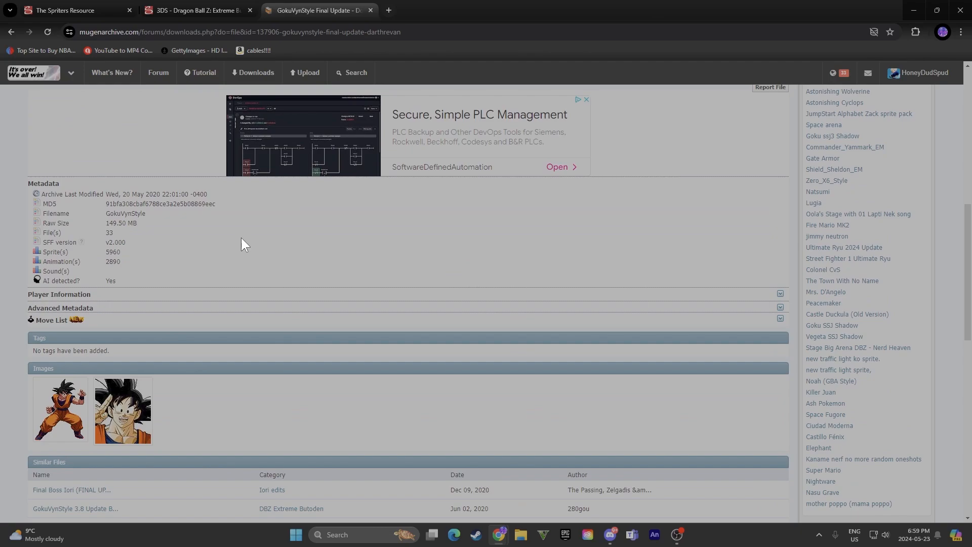
pyautogui.moveTo(101, 267)
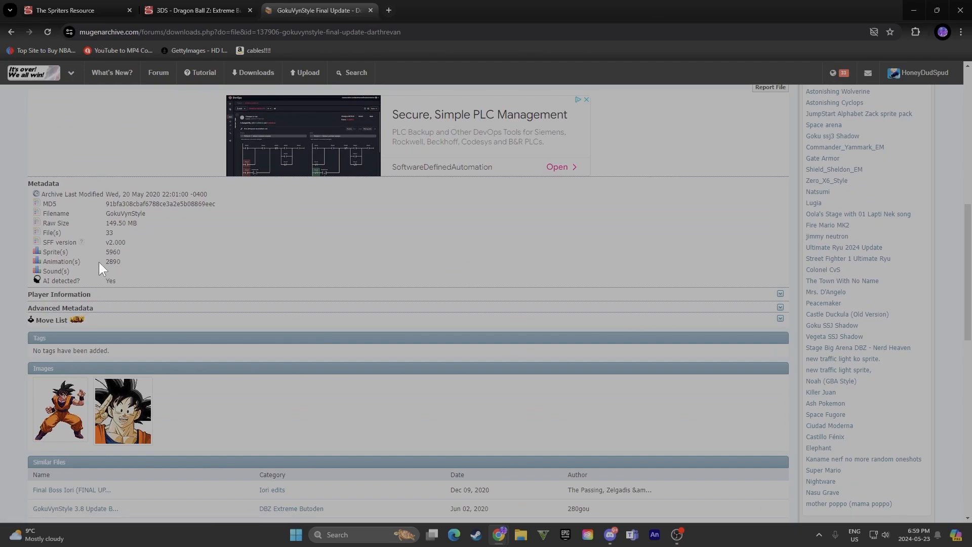
pyautogui.doubleClick(113, 252)
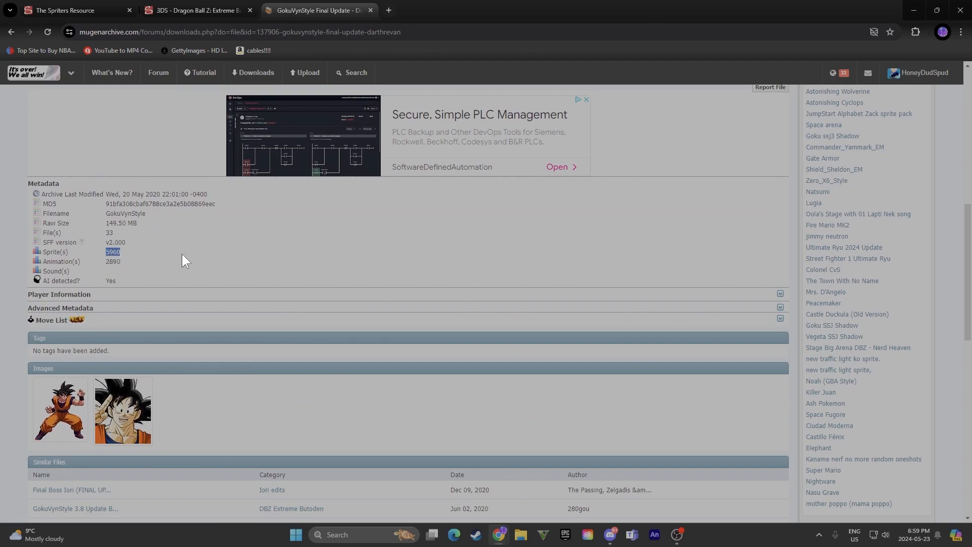
pyautogui.scroll(3)
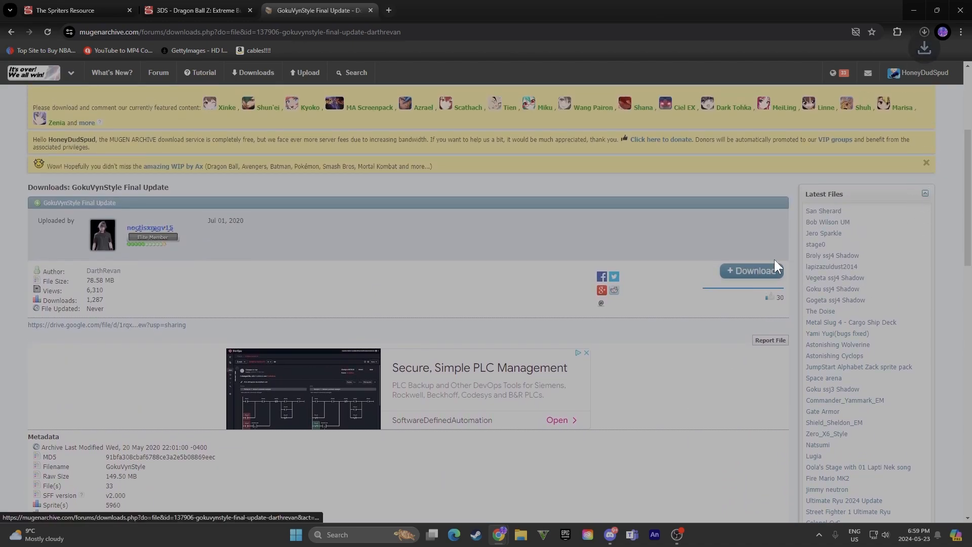
pyautogui.click(925, 31)
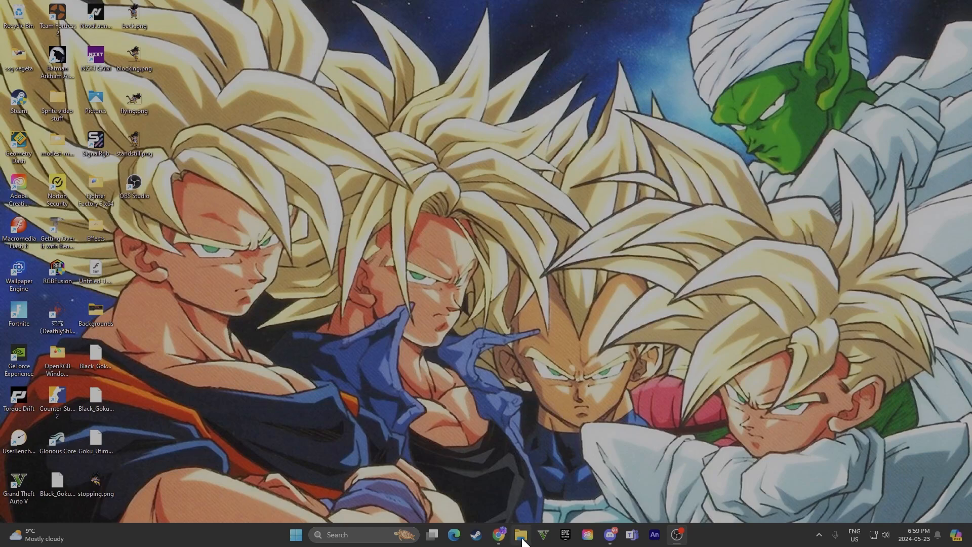
# Step: Locate the downloaded GokuVynStyle.rar archive in the Downloads folder
pyautogui.click(520, 534)
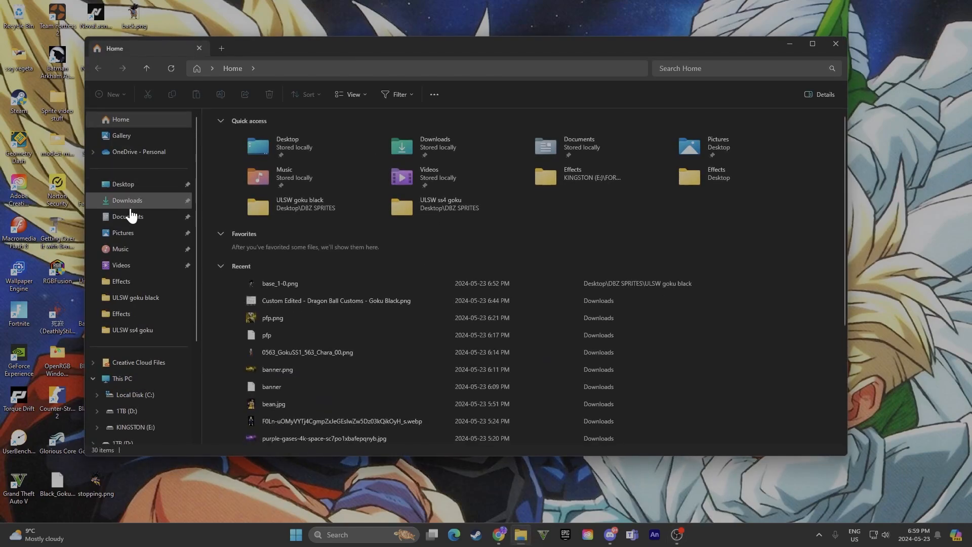
pyautogui.click(128, 200)
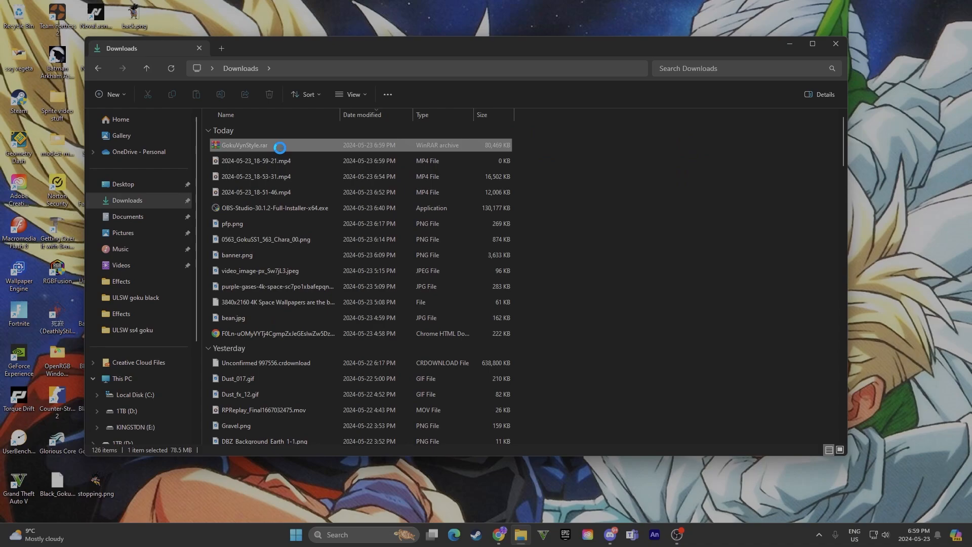
pyautogui.click(242, 145)
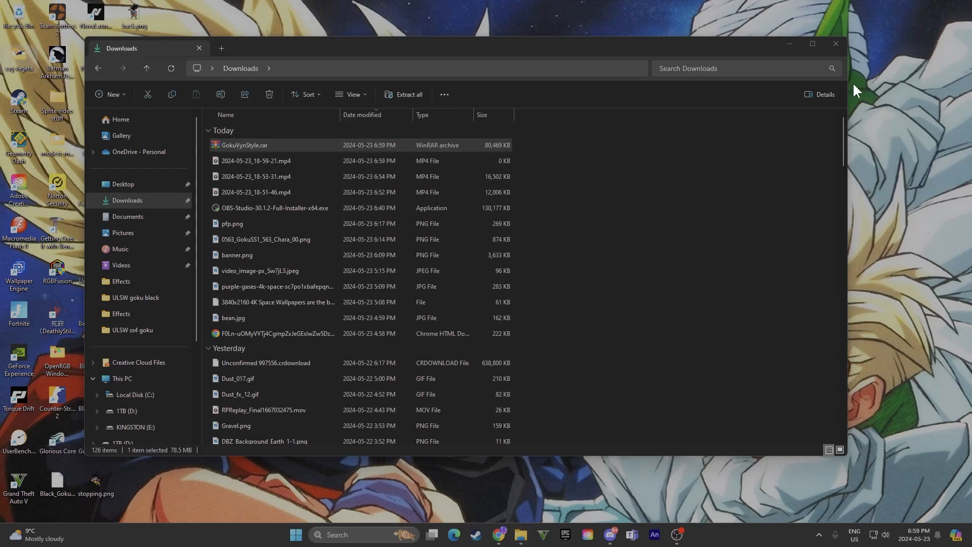
pyautogui.click(835, 43)
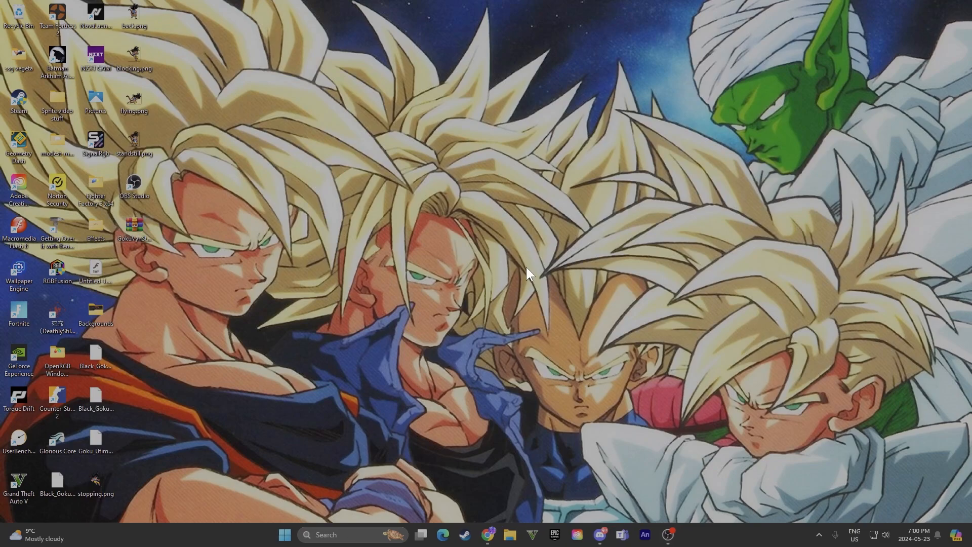
# Step: Open GokuVynStyle.rar in WinRAR, take GokuVynStyle.sff out, then close the archive
pyautogui.doubleClick(134, 225)
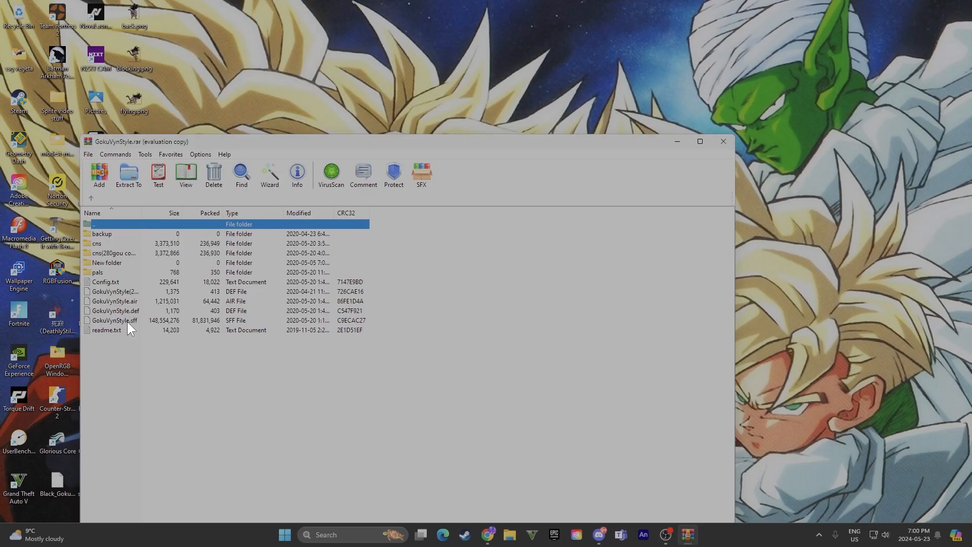
pyautogui.click(114, 320)
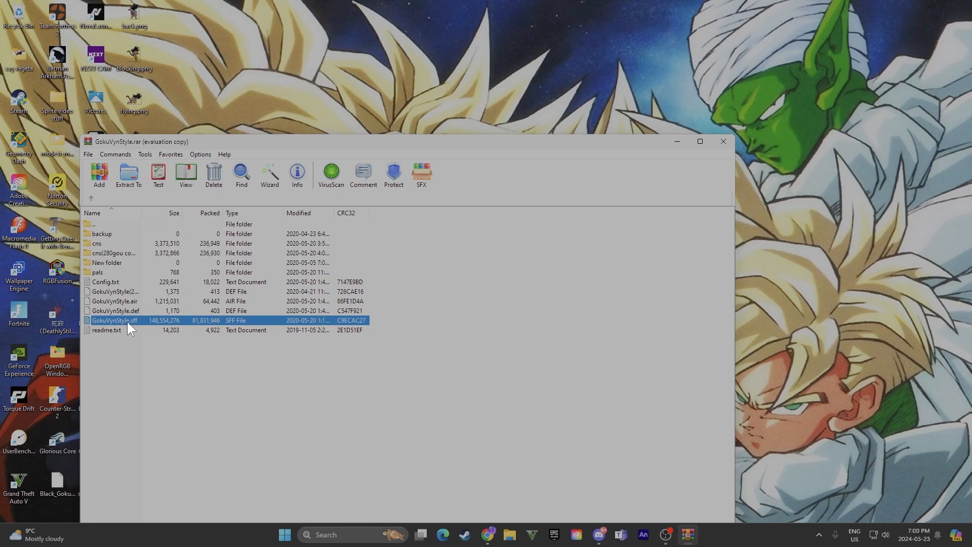
pyautogui.moveTo(198, 43)
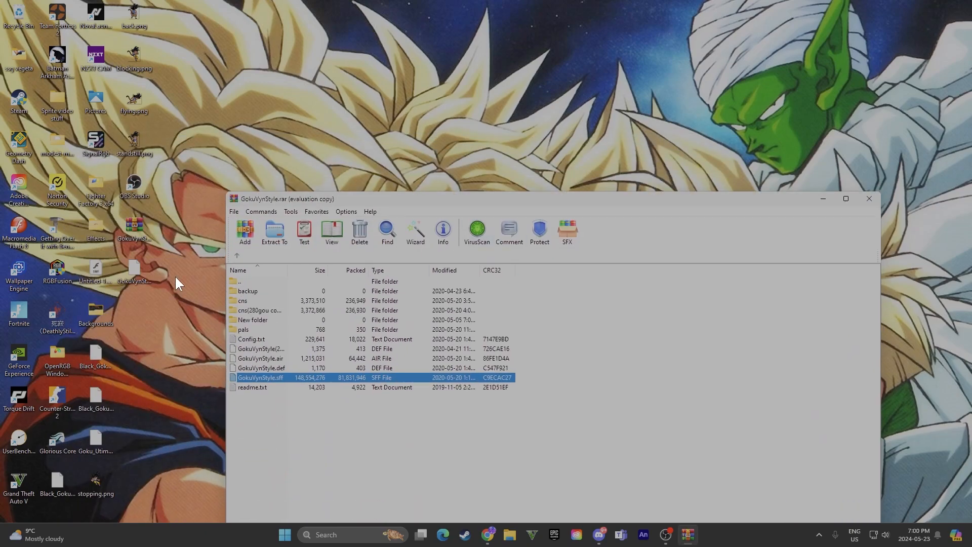
pyautogui.click(868, 198)
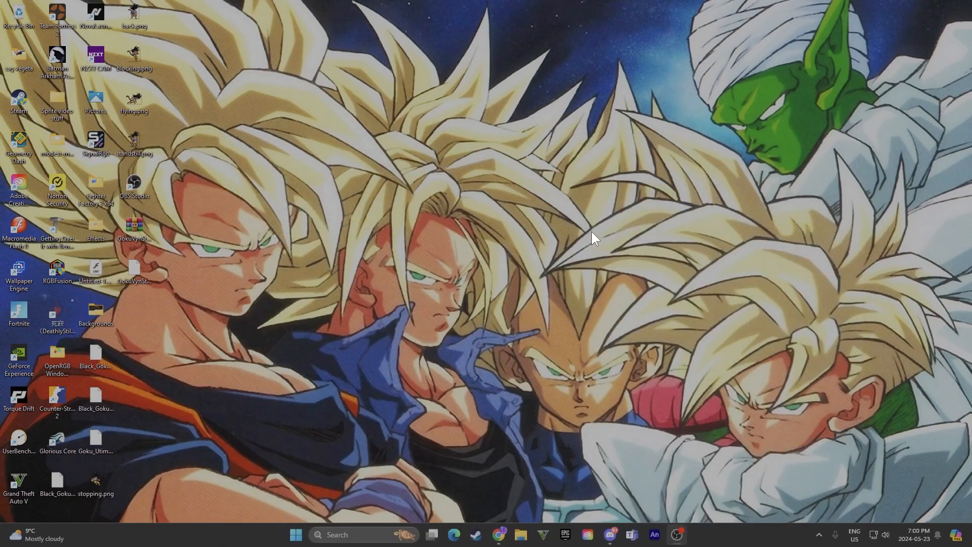
pyautogui.moveTo(766, 303)
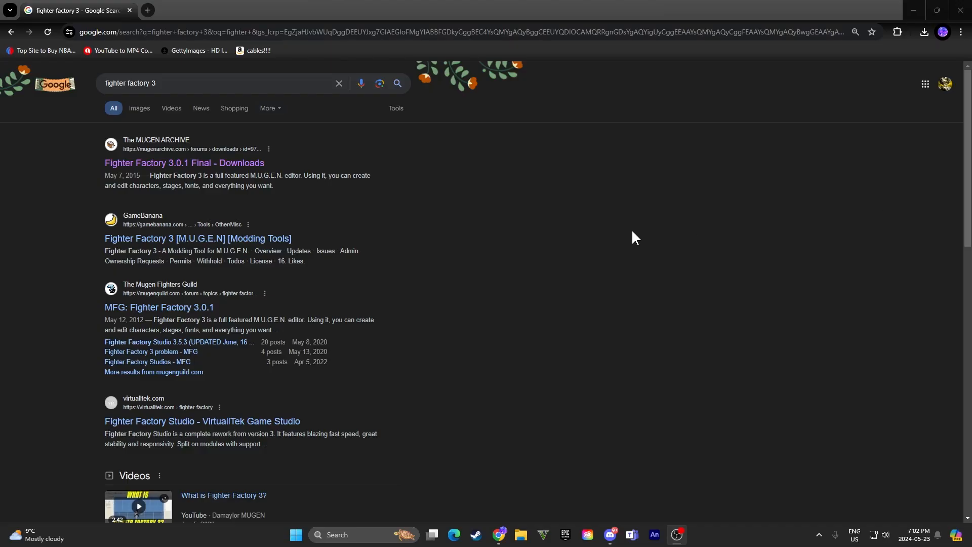
pyautogui.moveTo(119, 104)
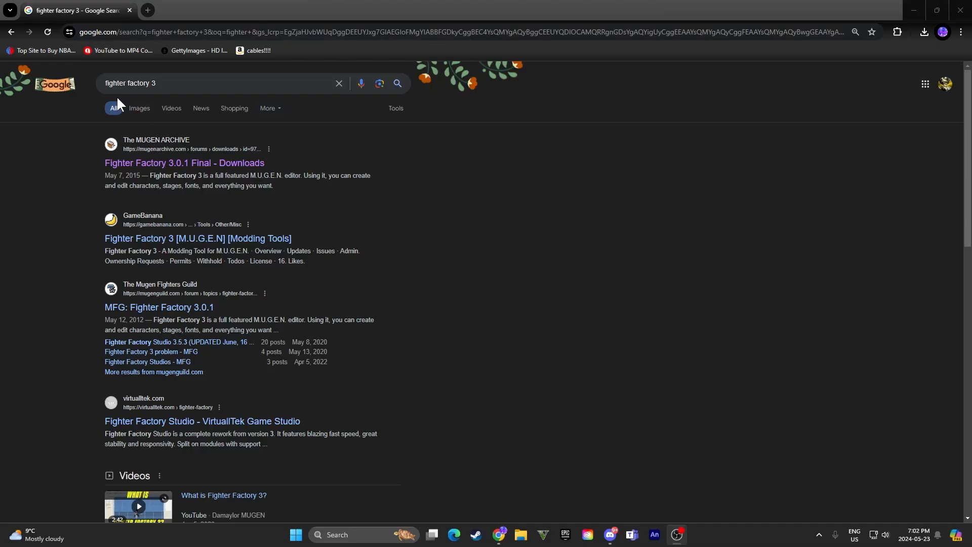
pyautogui.moveTo(180, 143)
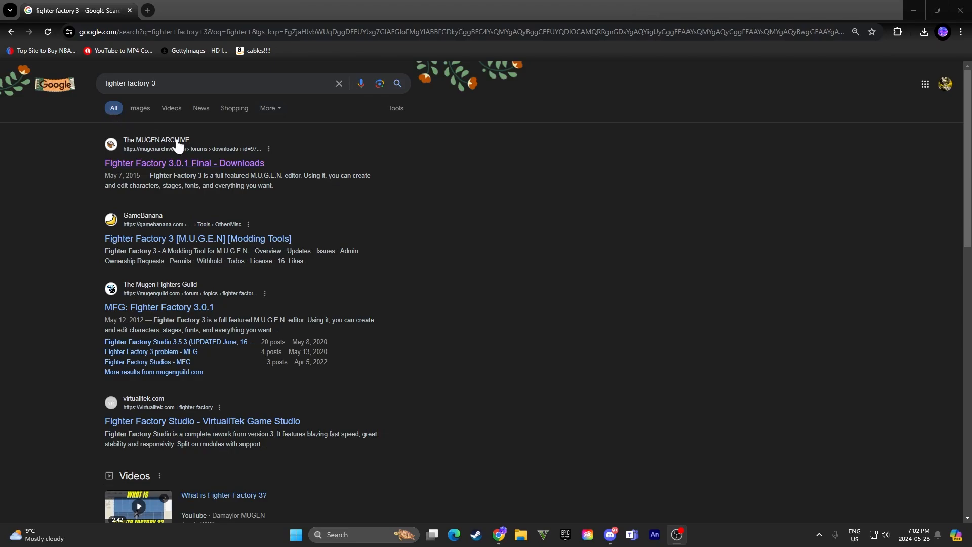
pyautogui.moveTo(99, 115)
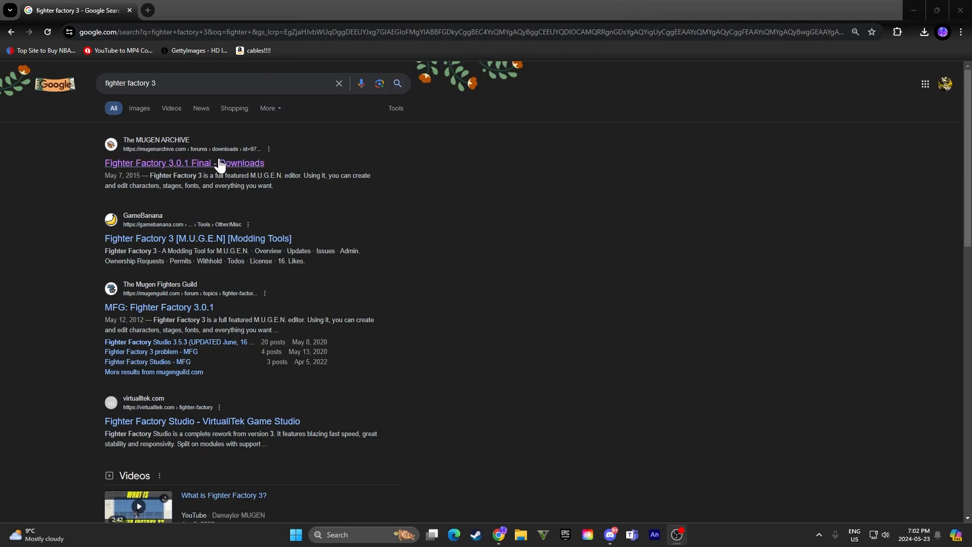
# Step: Open The MUGEN ARCHIVE's Fighter Factory 3.0.1 Final download page from the search results
pyautogui.click(184, 162)
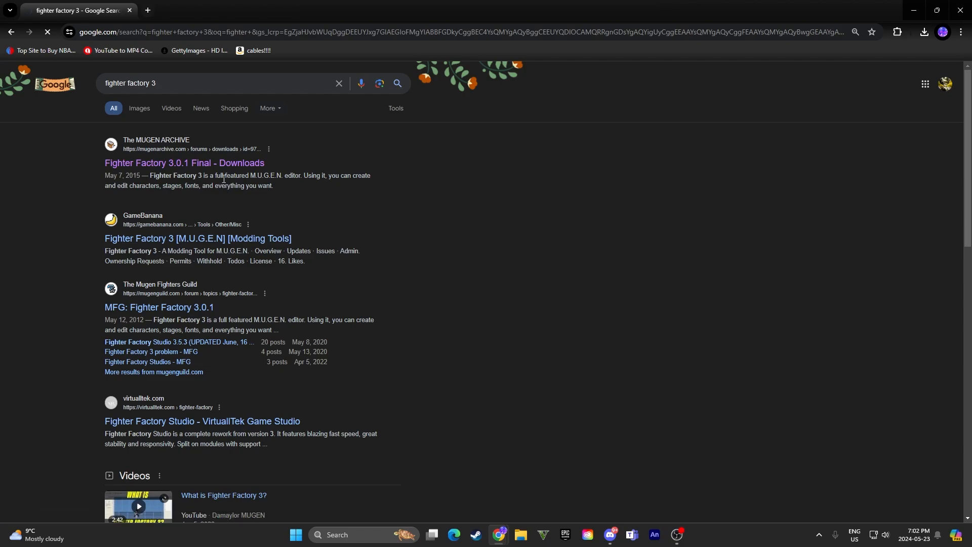
pyautogui.click(184, 162)
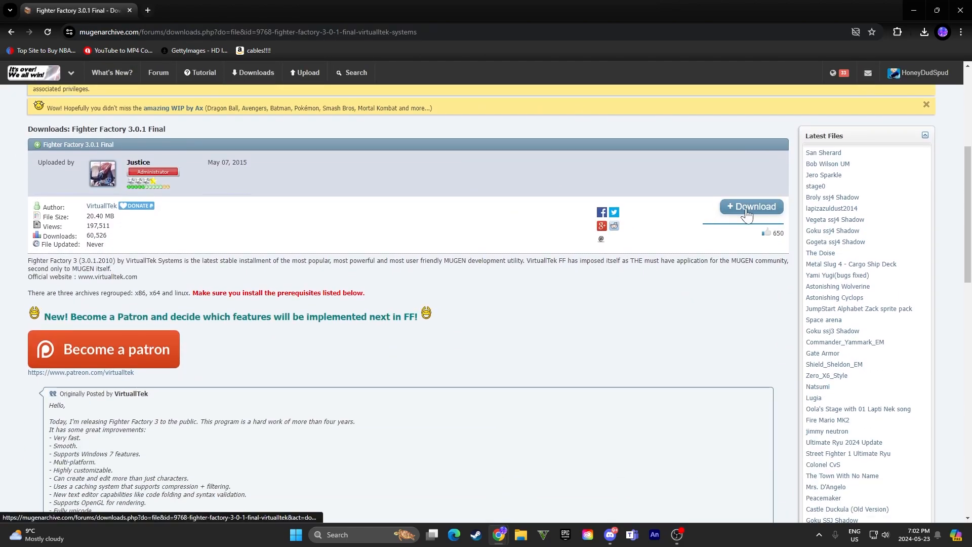
pyautogui.moveTo(865, 101)
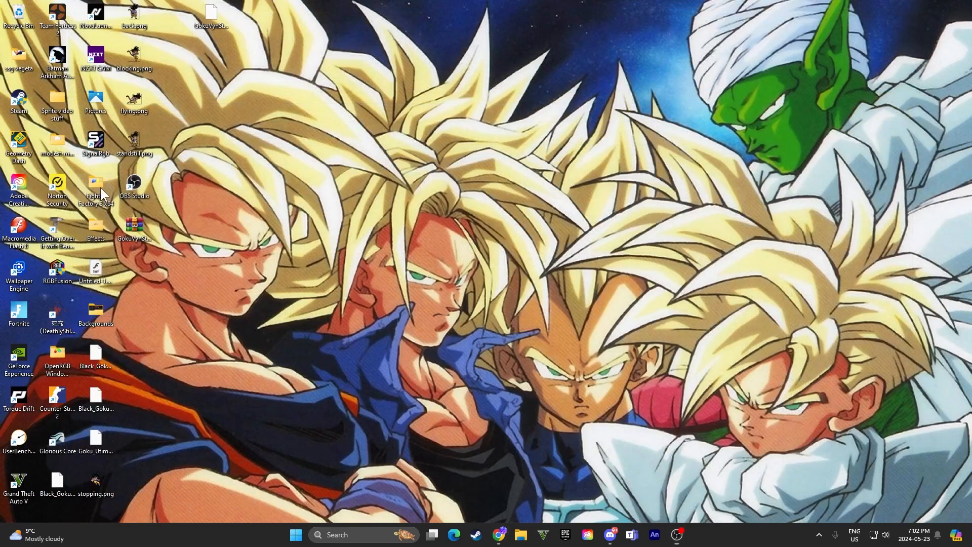
# Step: Launch Fighter Factory 3 from its x64 folder via ff3.exe
pyautogui.doubleClick(96, 186)
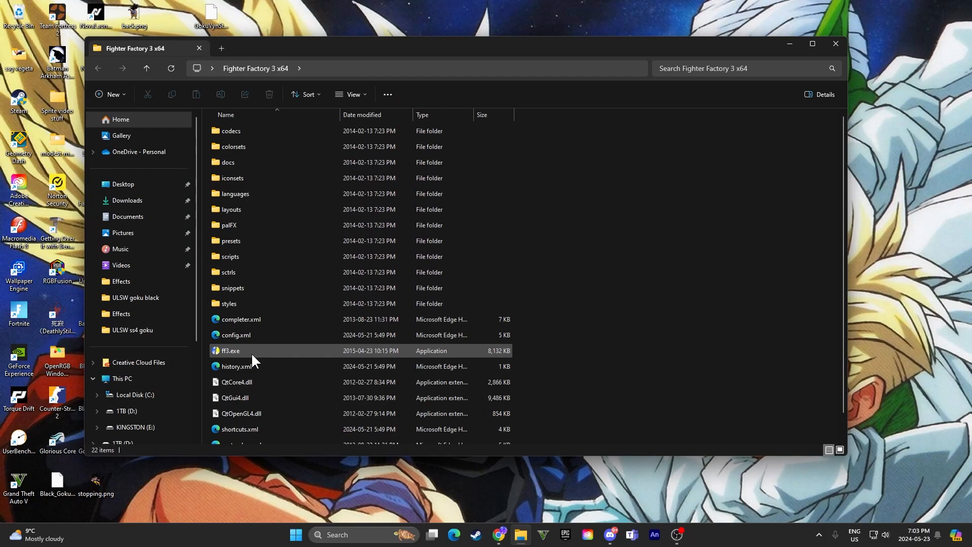
pyautogui.doubleClick(230, 350)
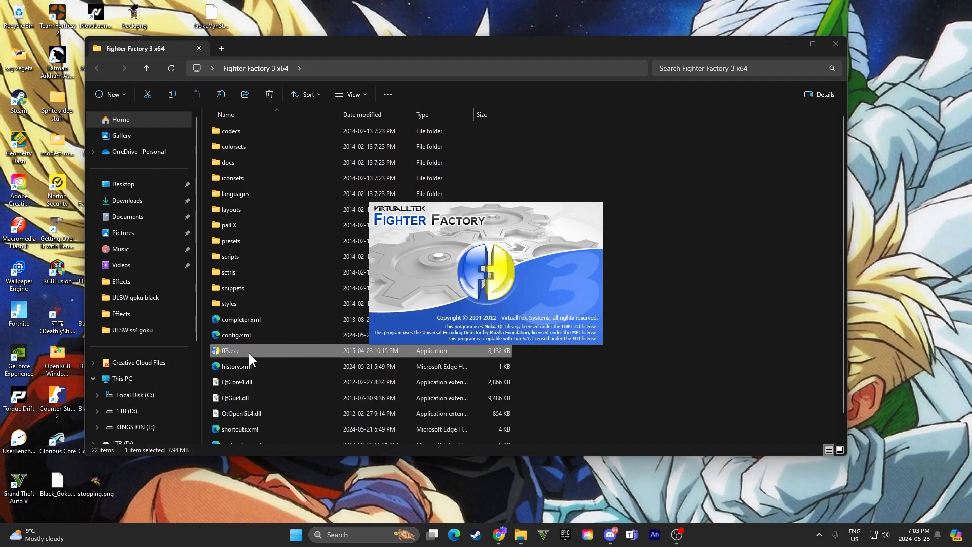
pyautogui.doubleClick(230, 350)
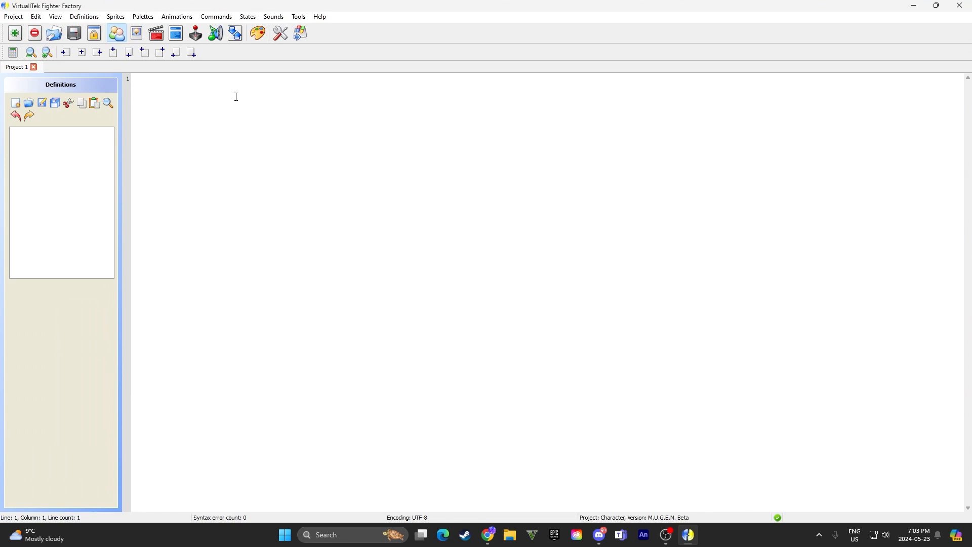
pyautogui.moveTo(164, 85)
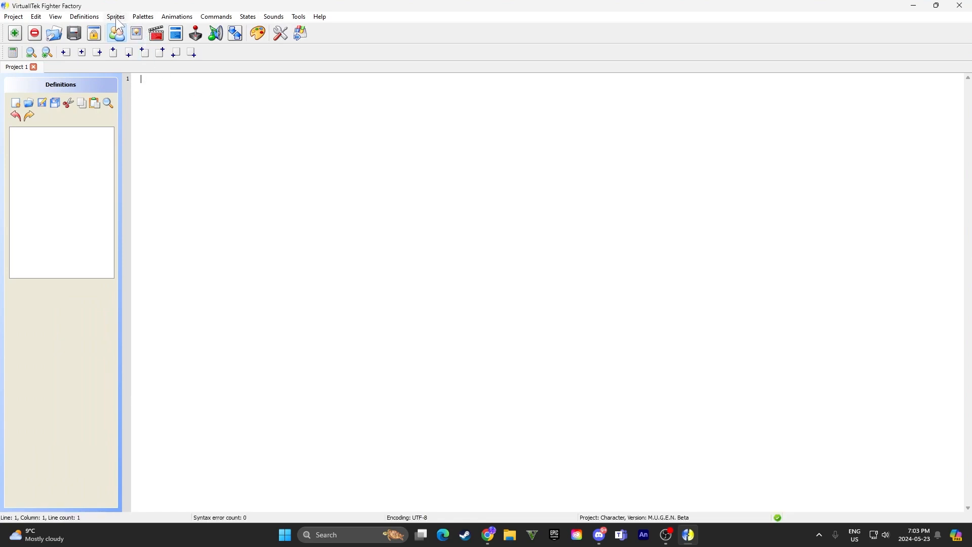
# Step: Load the GokuVynStyle.sff sprite file through Sprites > Open
pyautogui.click(115, 17)
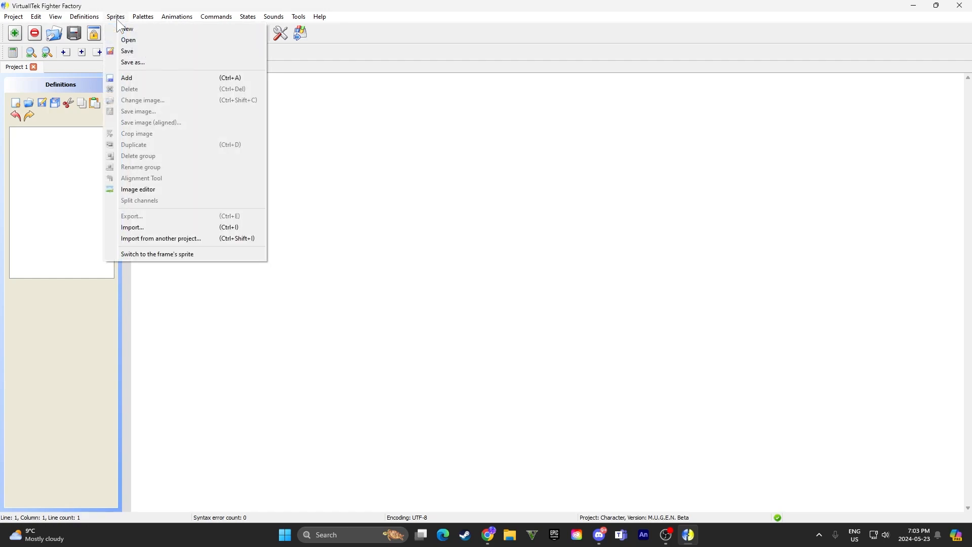
pyautogui.click(128, 39)
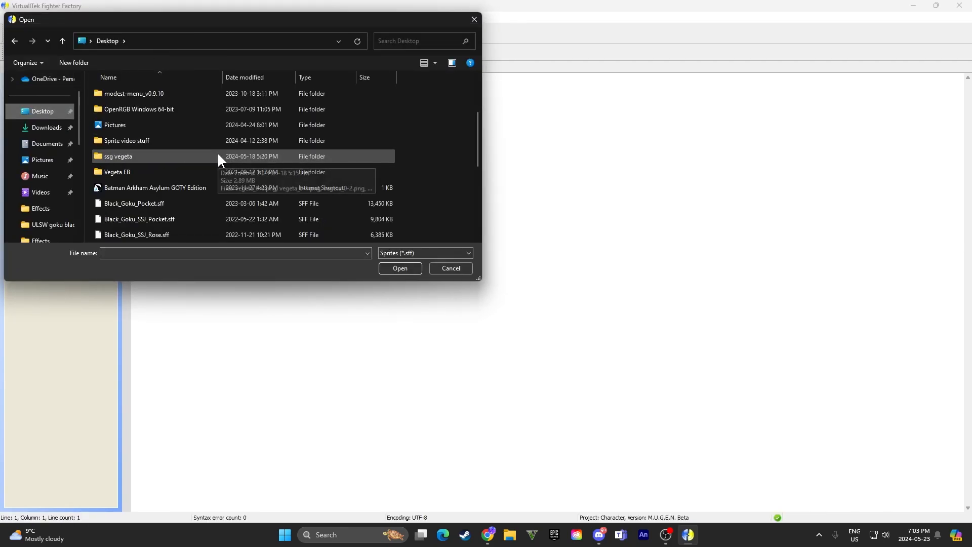
pyautogui.scroll(-3)
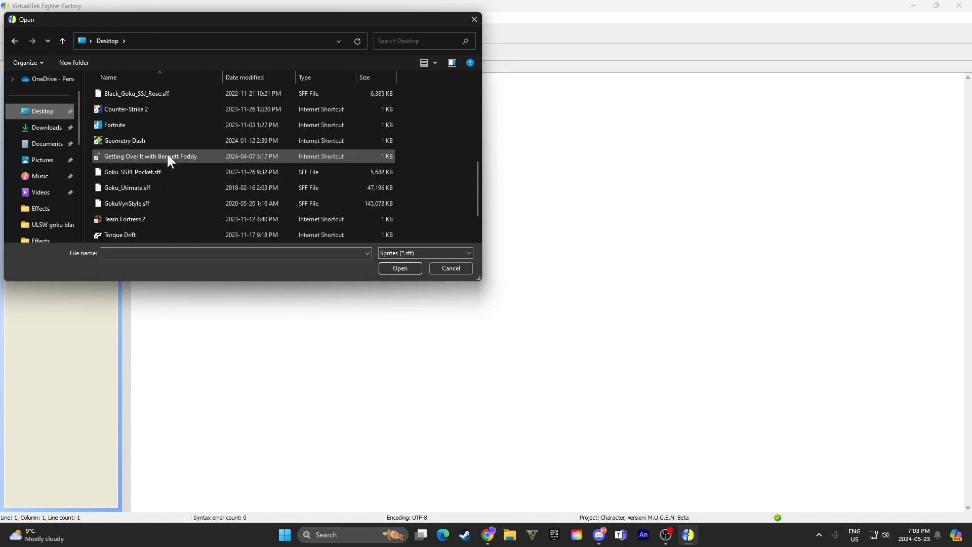
pyautogui.scroll(-3)
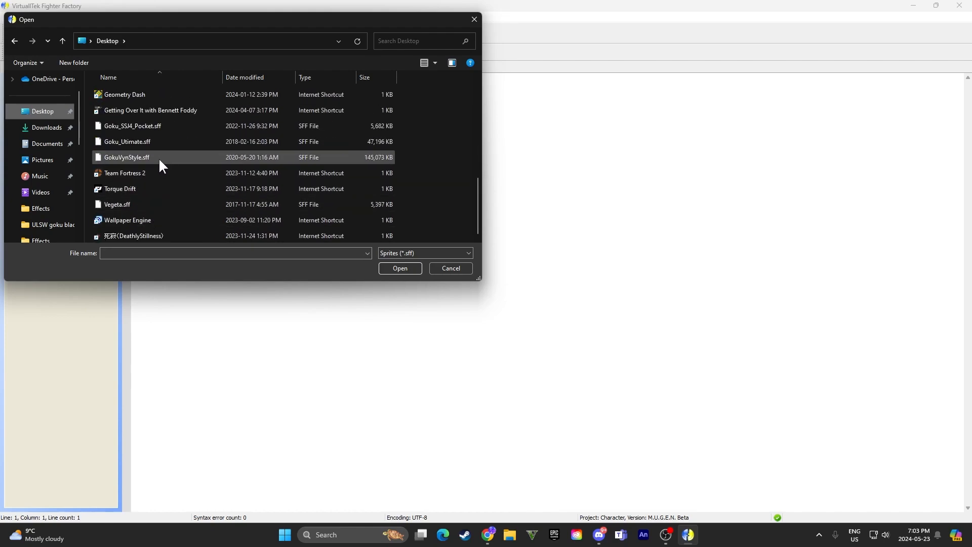
pyautogui.click(125, 157)
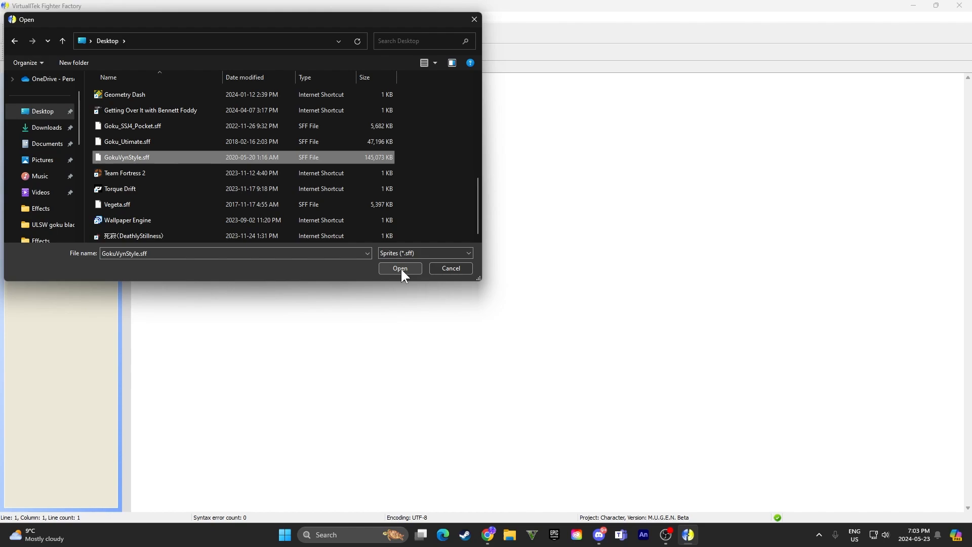
pyautogui.click(400, 268)
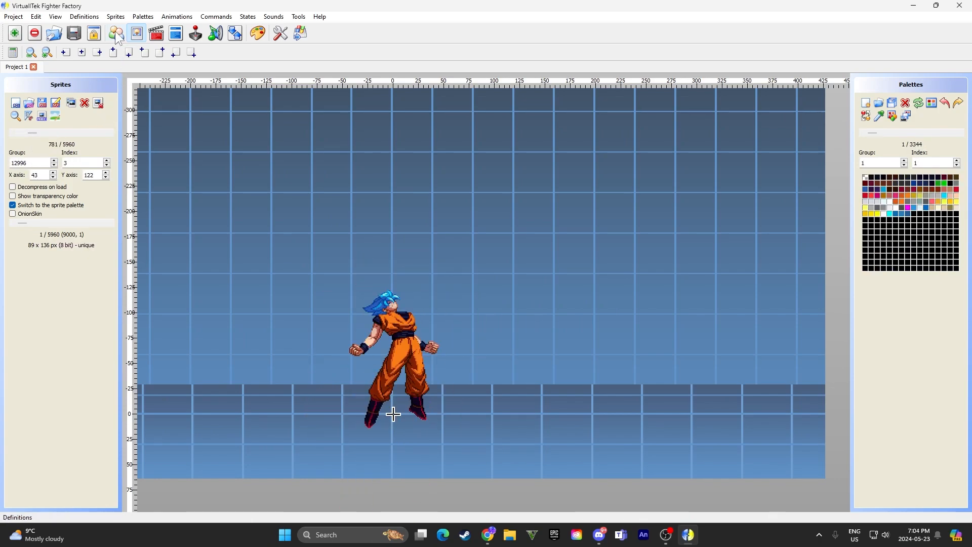
# Step: Start Save image and choose to export All sprites
pyautogui.click(116, 17)
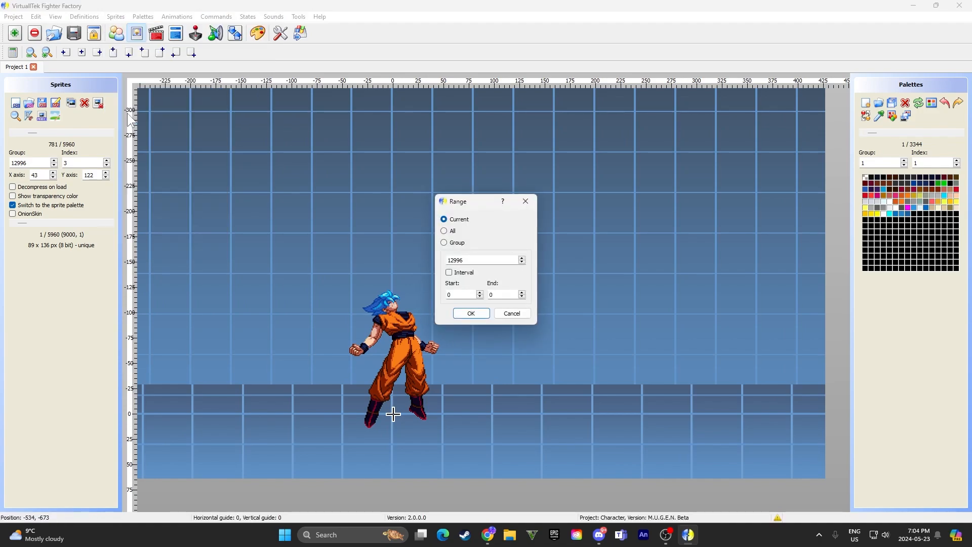
pyautogui.click(443, 231)
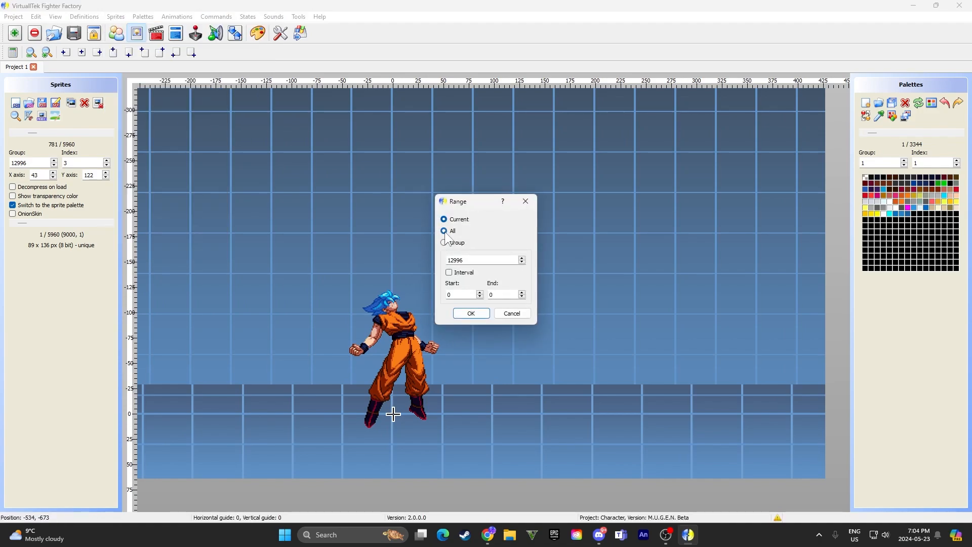
pyautogui.click(444, 230)
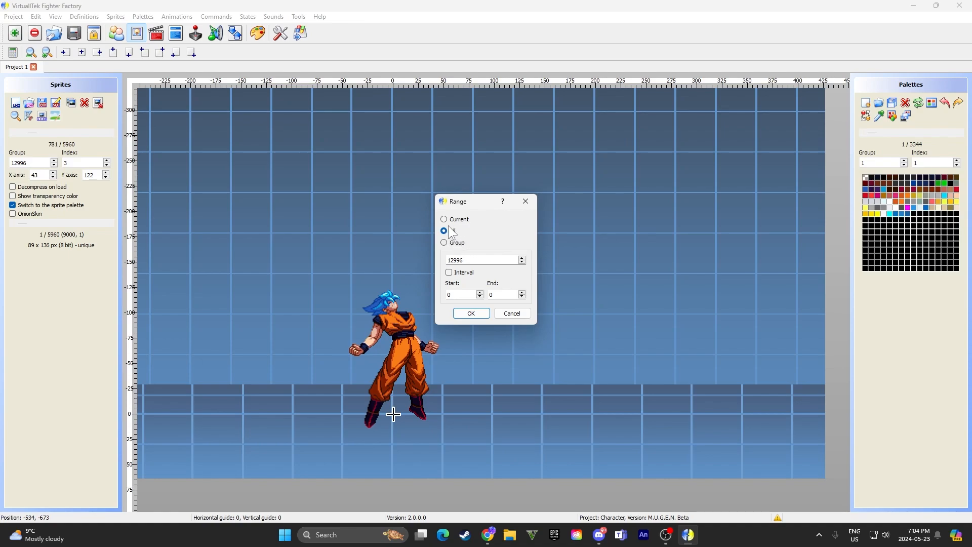
pyautogui.click(444, 218)
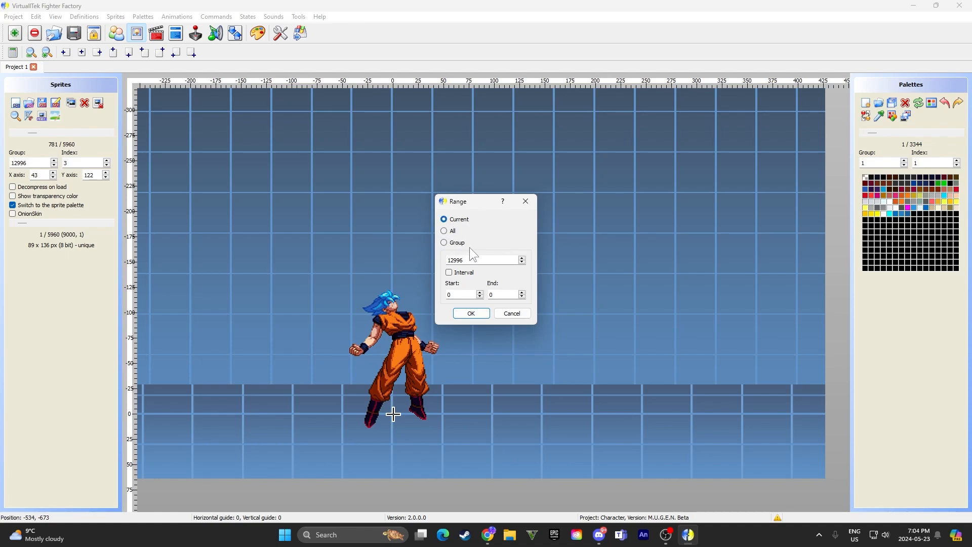
pyautogui.click(443, 231)
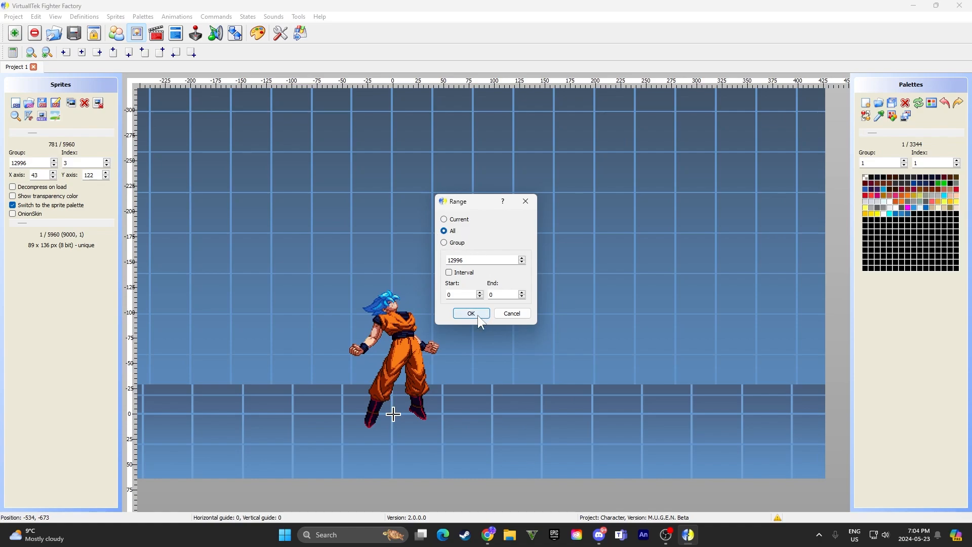
pyautogui.click(470, 313)
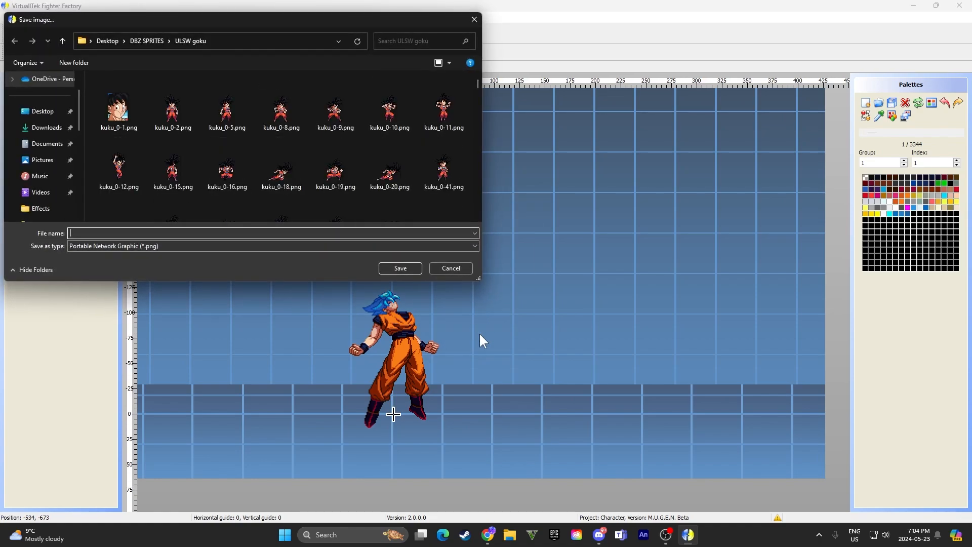
# Step: Save the sprites as 'gokus' PNGs into a new 'goku from video' folder under DBZ SPRITES
pyautogui.click(172, 108)
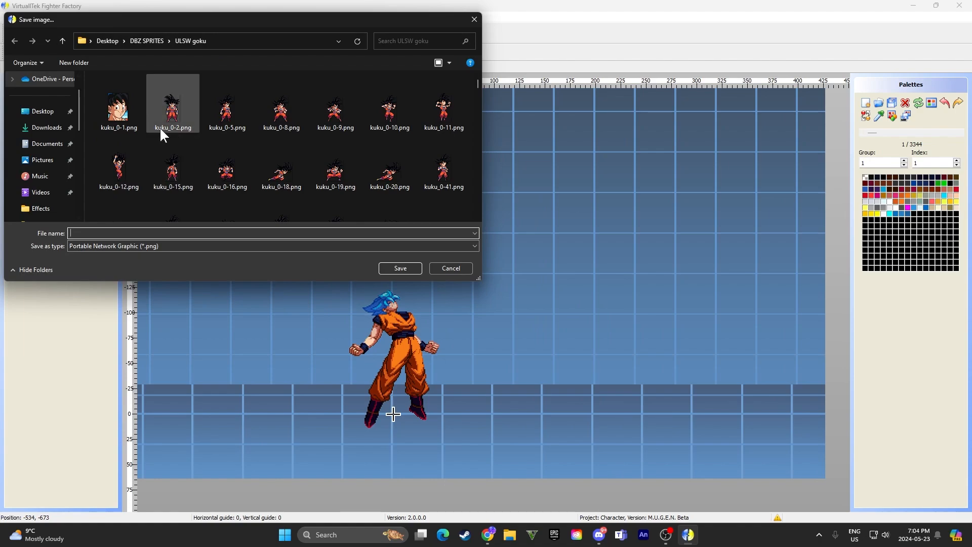
pyautogui.click(146, 41)
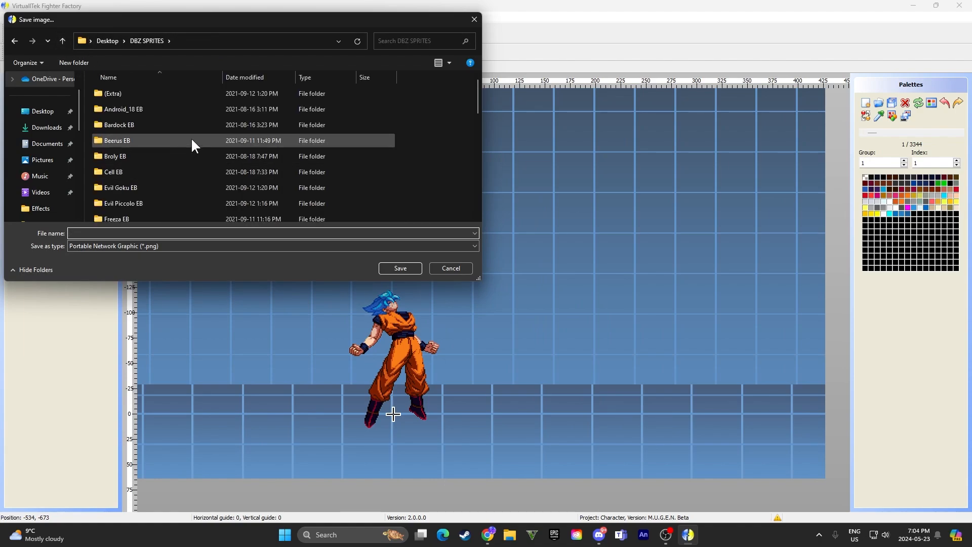
pyautogui.moveTo(72, 61)
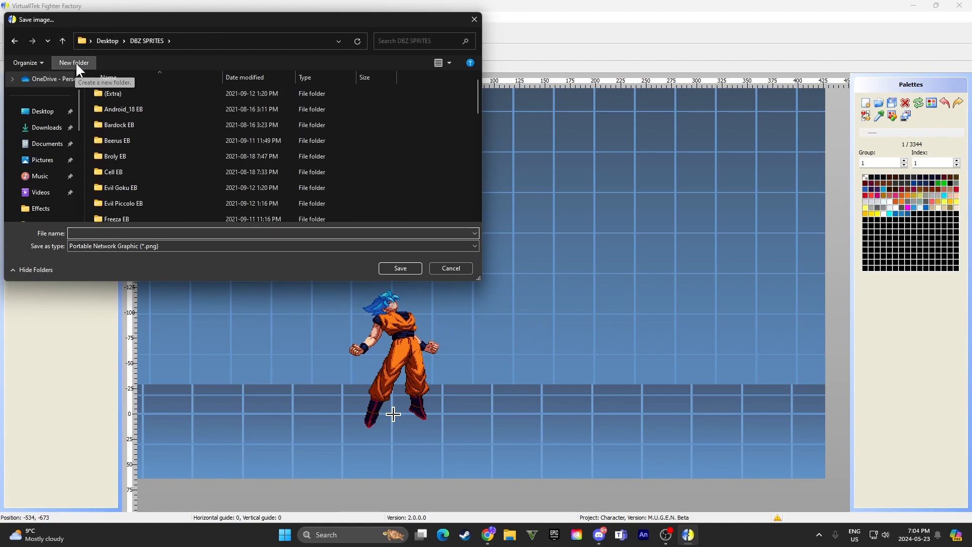
pyautogui.click(72, 61)
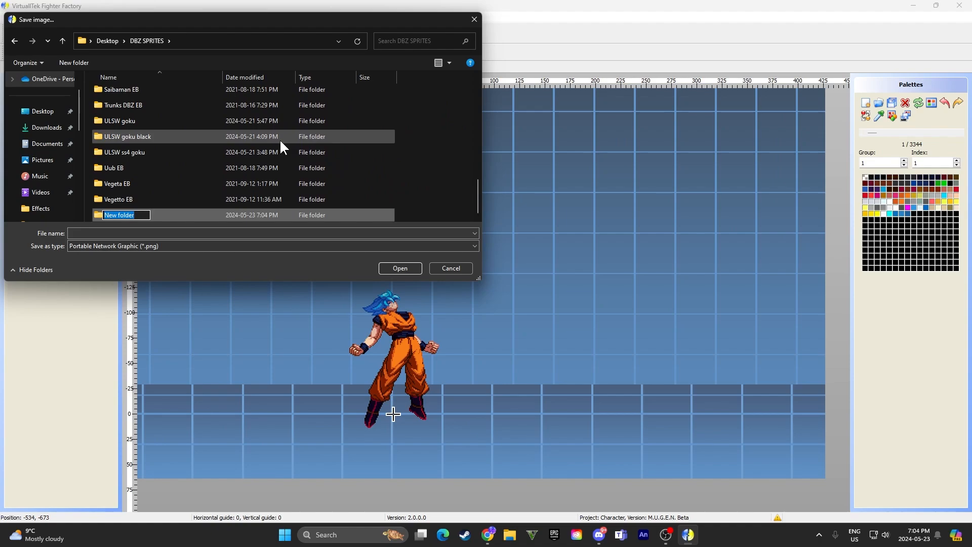
pyautogui.write('goku')
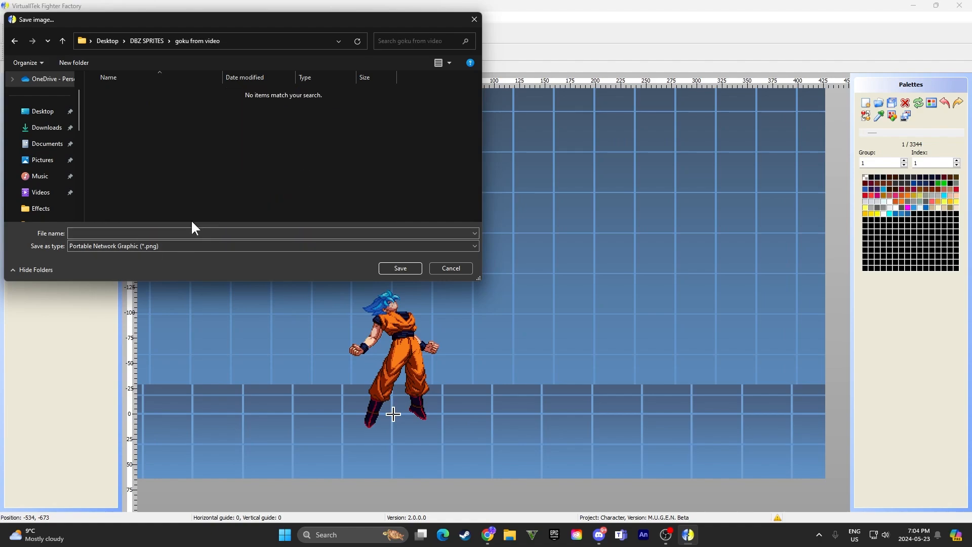
pyautogui.click(186, 233)
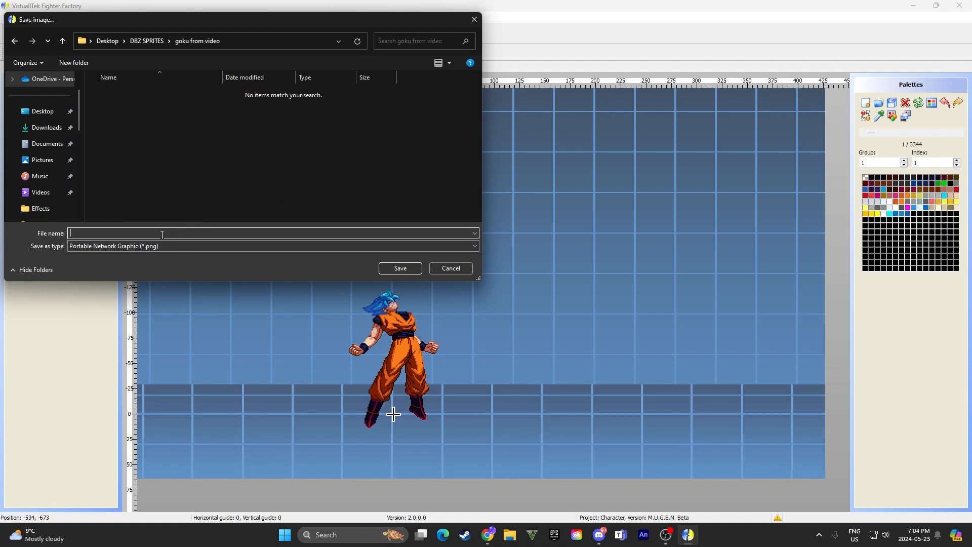
pyautogui.write('g')
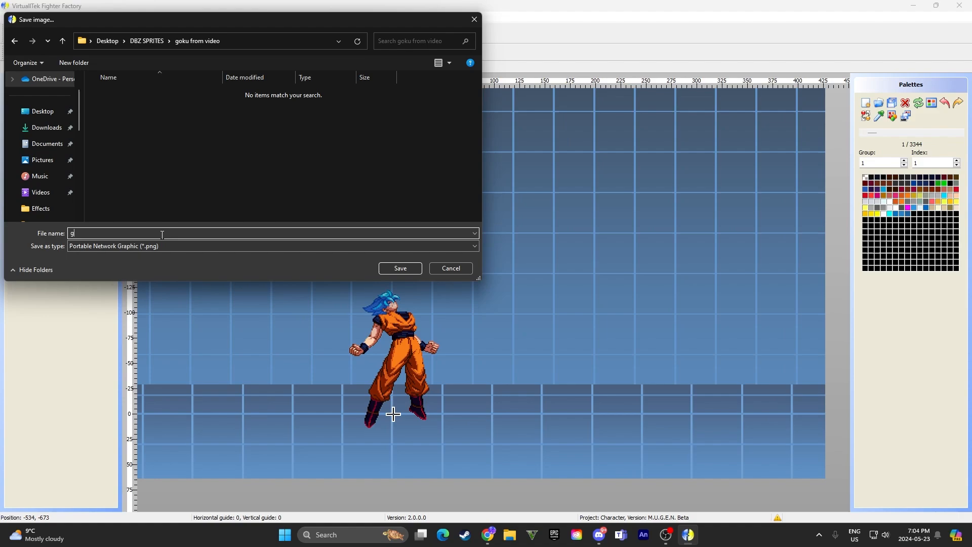
pyautogui.write('okus')
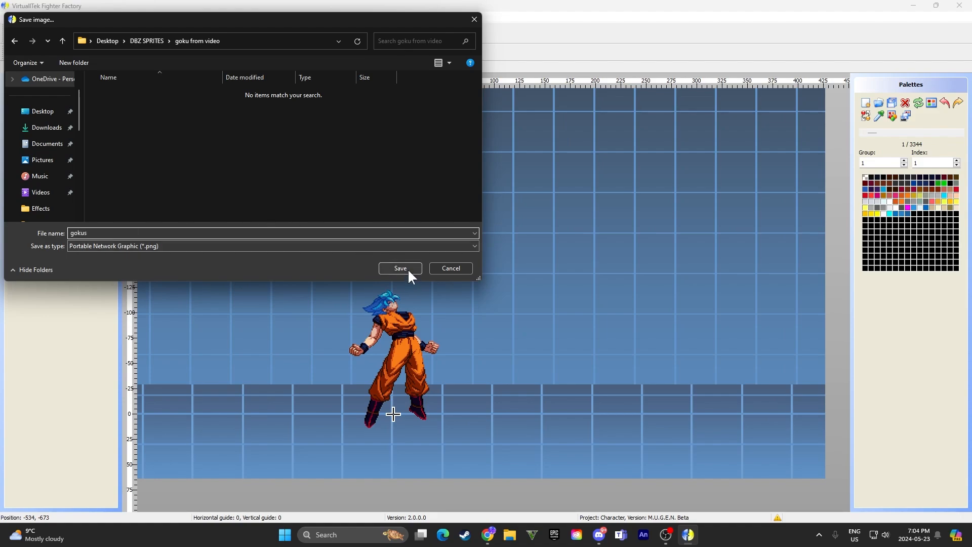
pyautogui.click(400, 268)
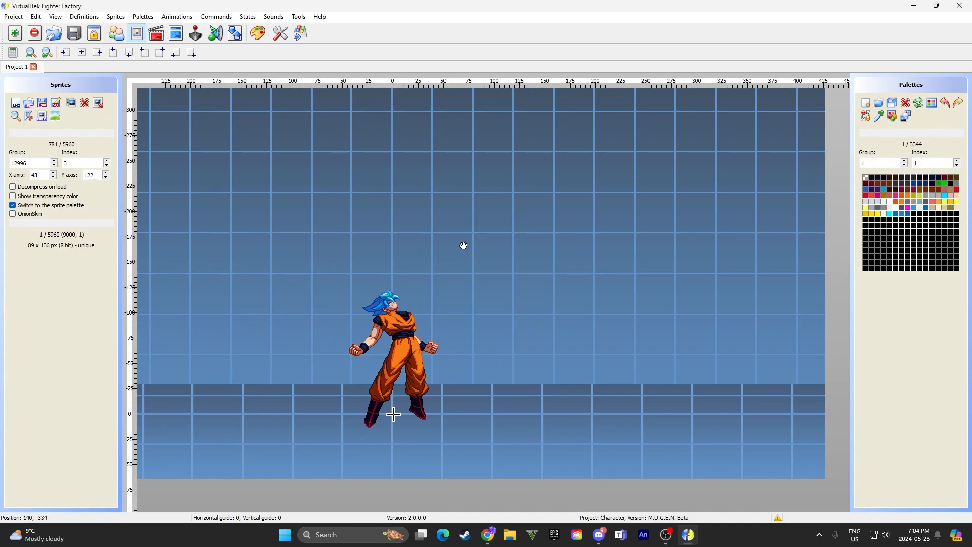
# Step: Close Fighter Factory, confirming the exit prompt
pyautogui.click(961, 6)
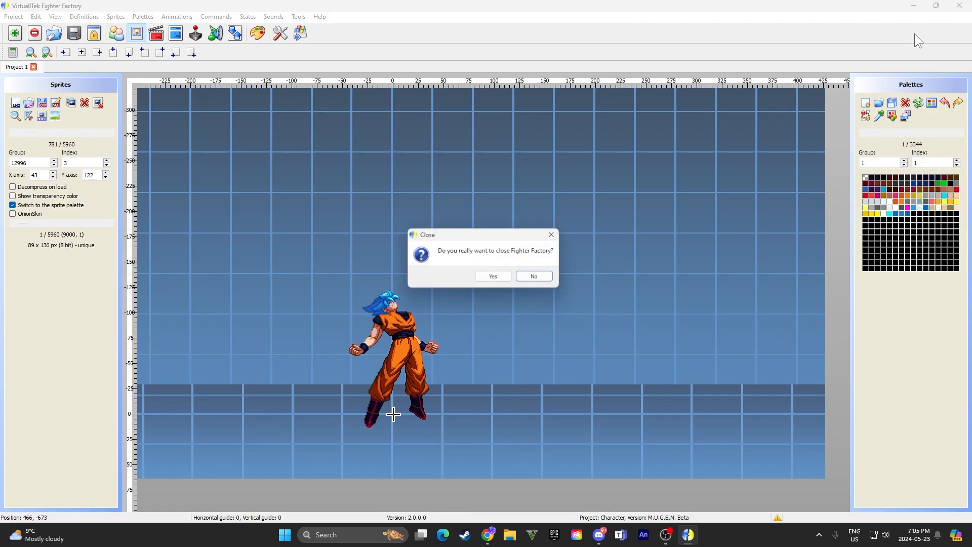
pyautogui.click(492, 276)
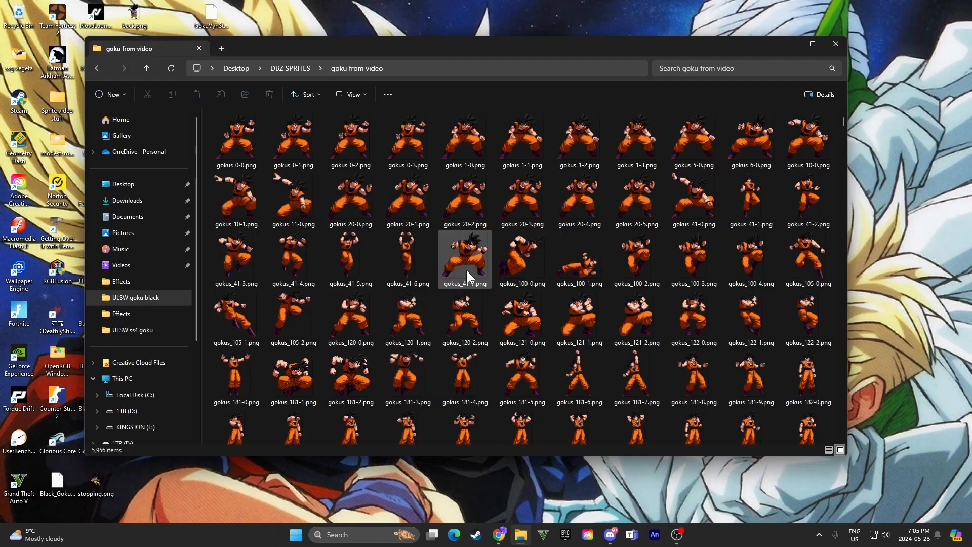
# Step: Scroll through the exported Goku PNG thumbnails in the goku from video folder
pyautogui.scroll(-3)
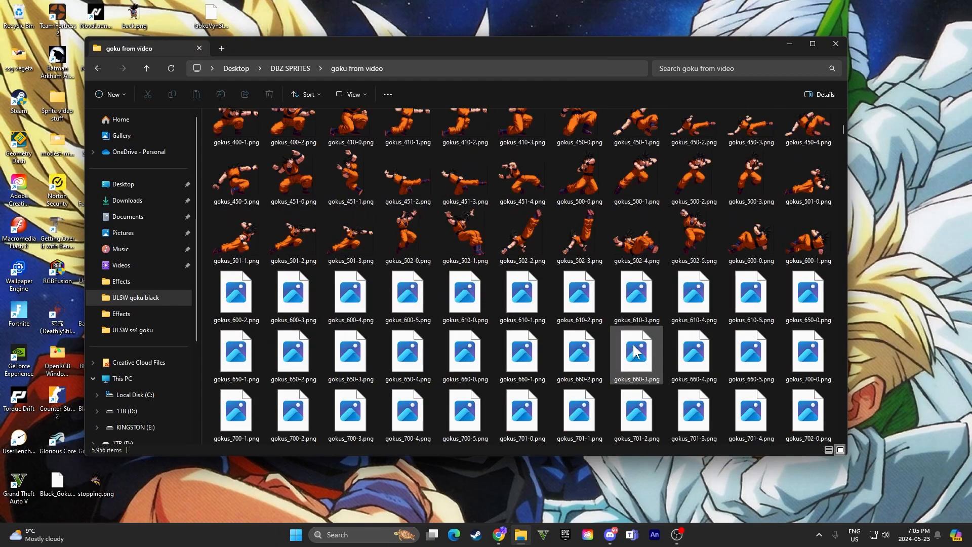
pyautogui.scroll(-3)
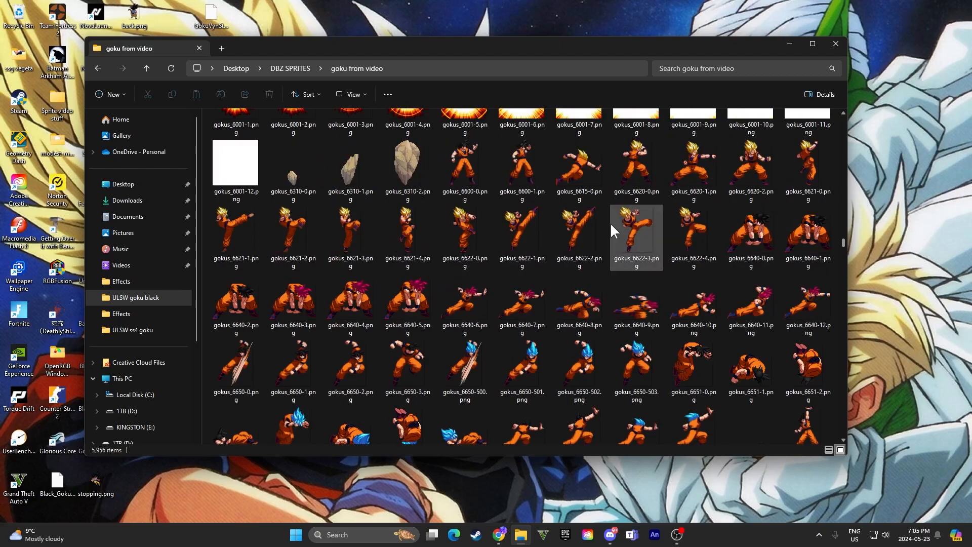
pyautogui.scroll(-3)
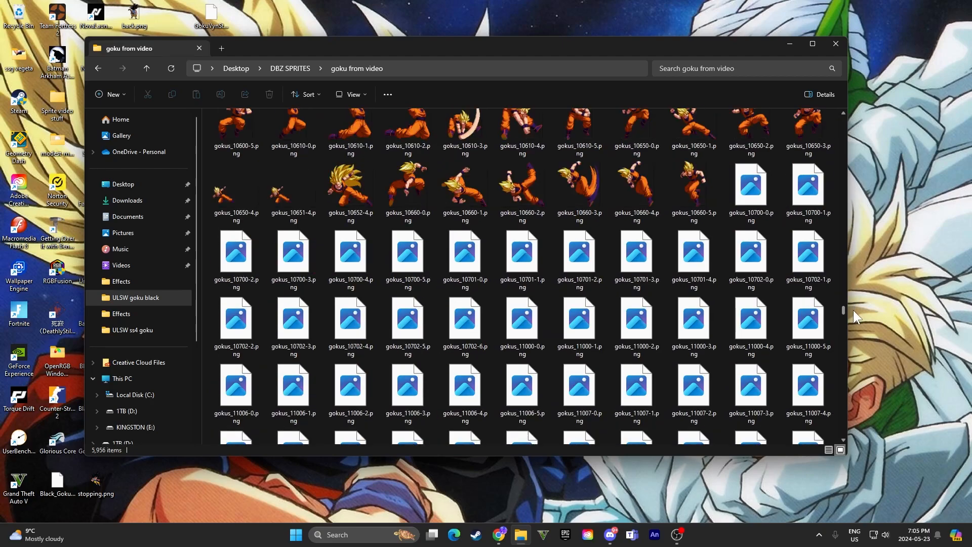
pyautogui.scroll(-3)
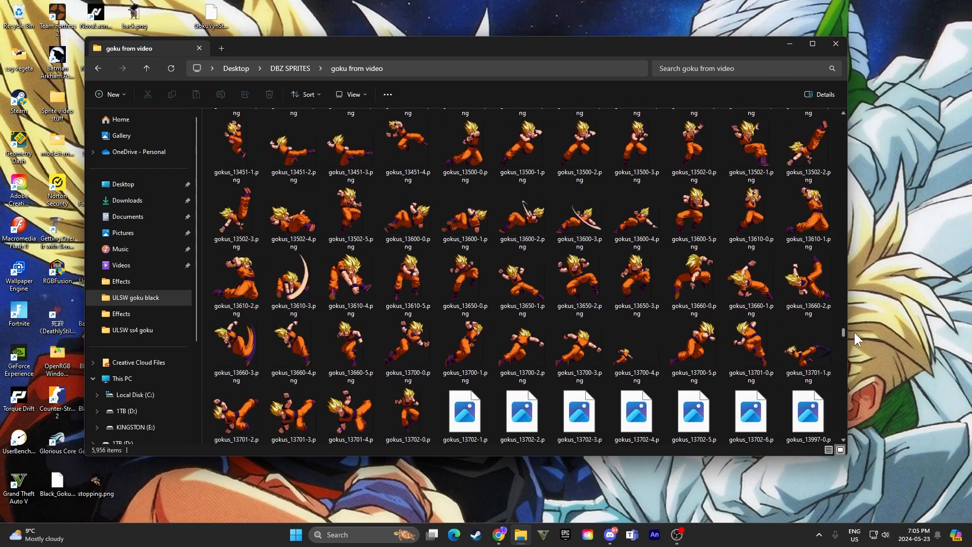
pyautogui.scroll(-3)
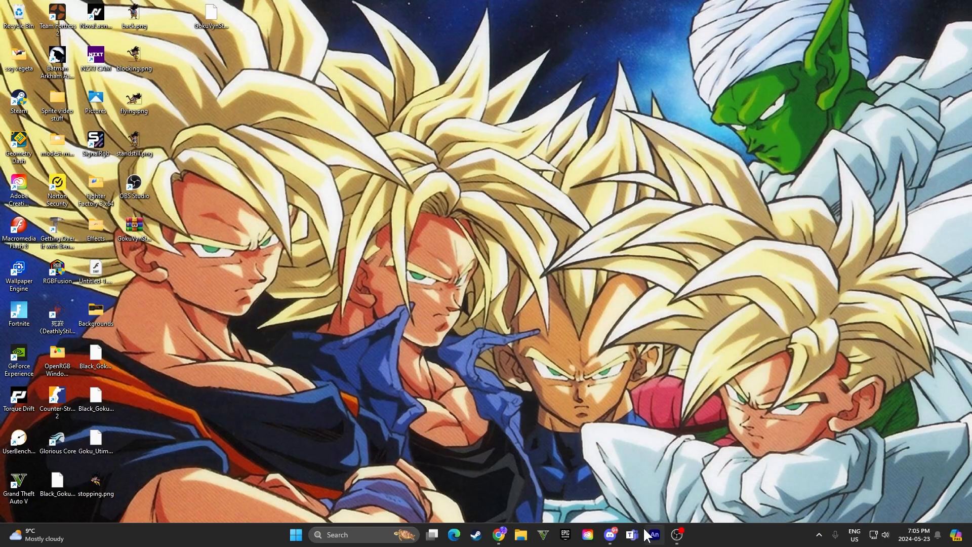
pyautogui.moveTo(745, 330)
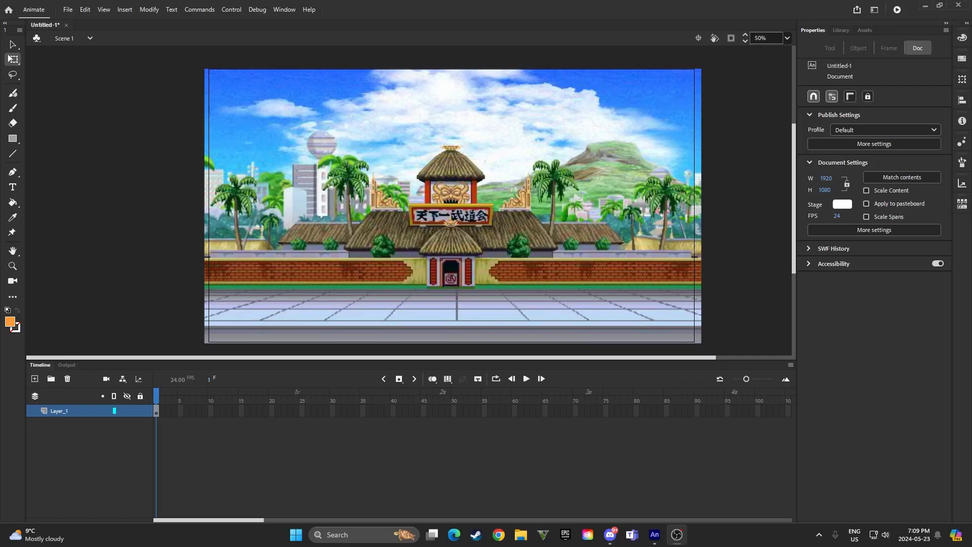
pyautogui.moveTo(421, 313)
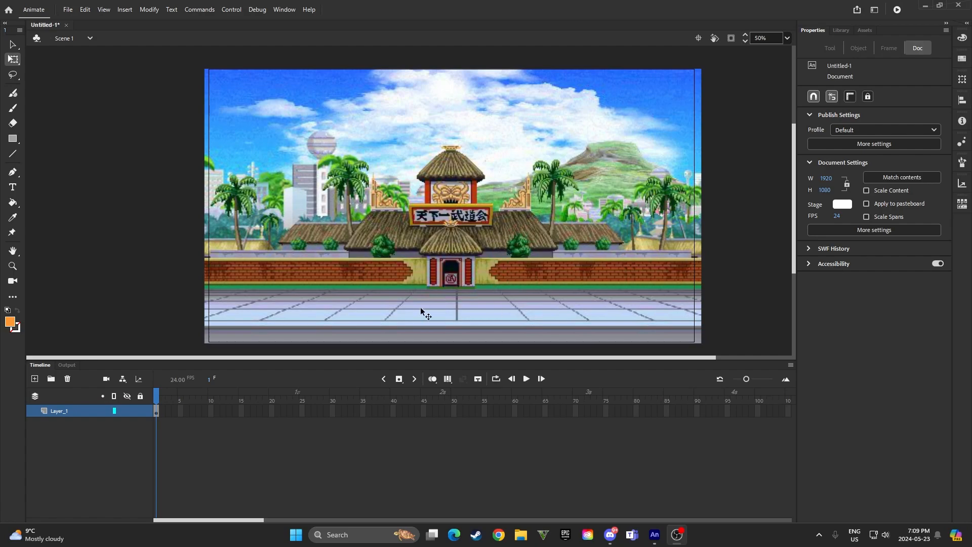
# Step: Add Layer_2 above the Budokai background layer and select its first frame
pyautogui.click(427, 310)
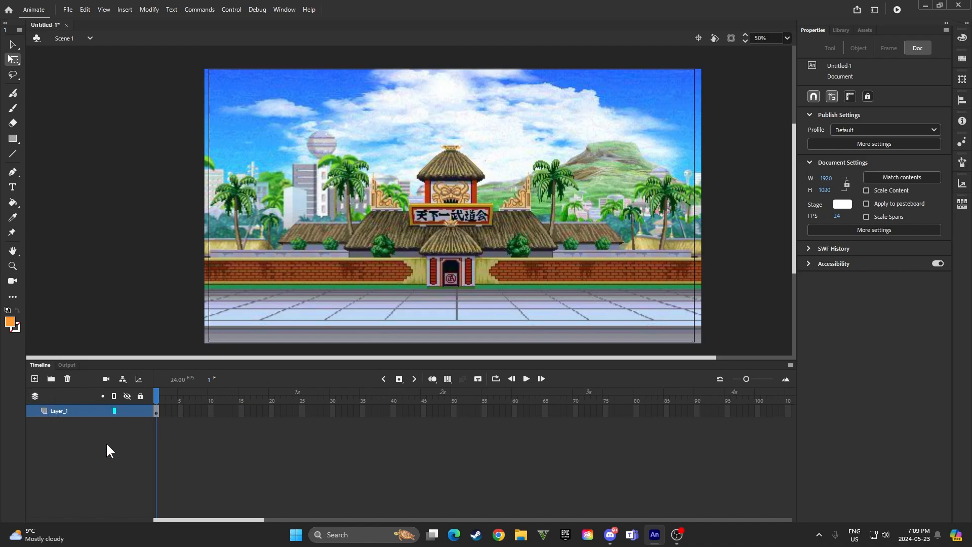
pyautogui.moveTo(34, 379)
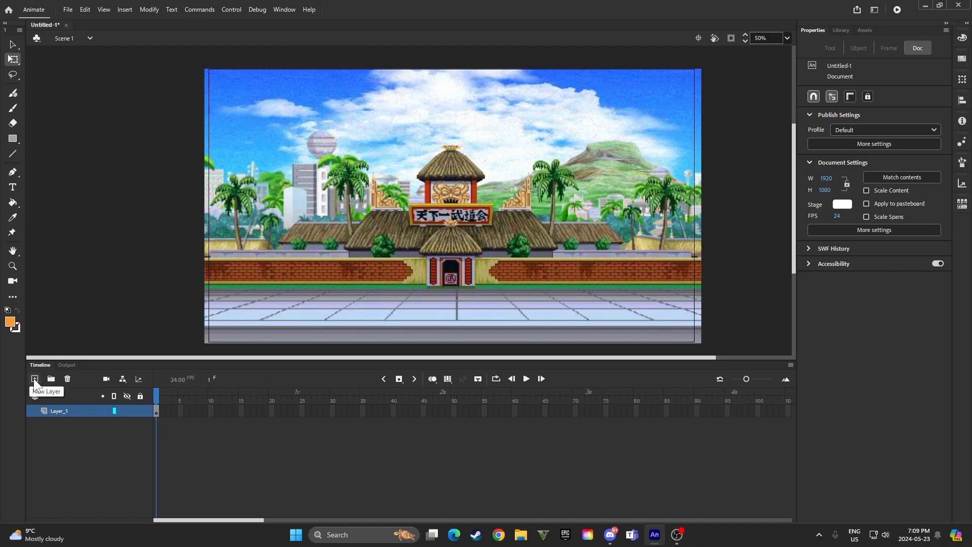
pyautogui.click(34, 378)
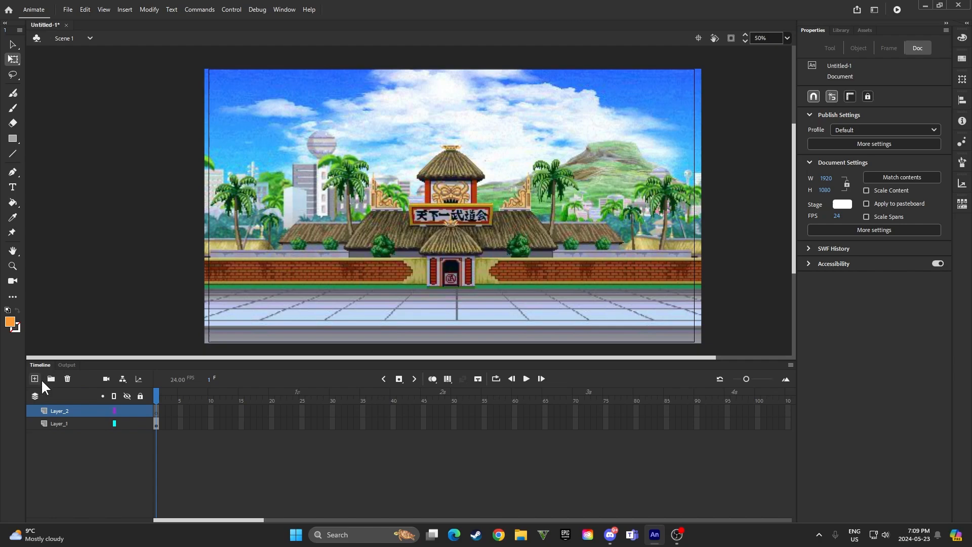
pyautogui.click(156, 410)
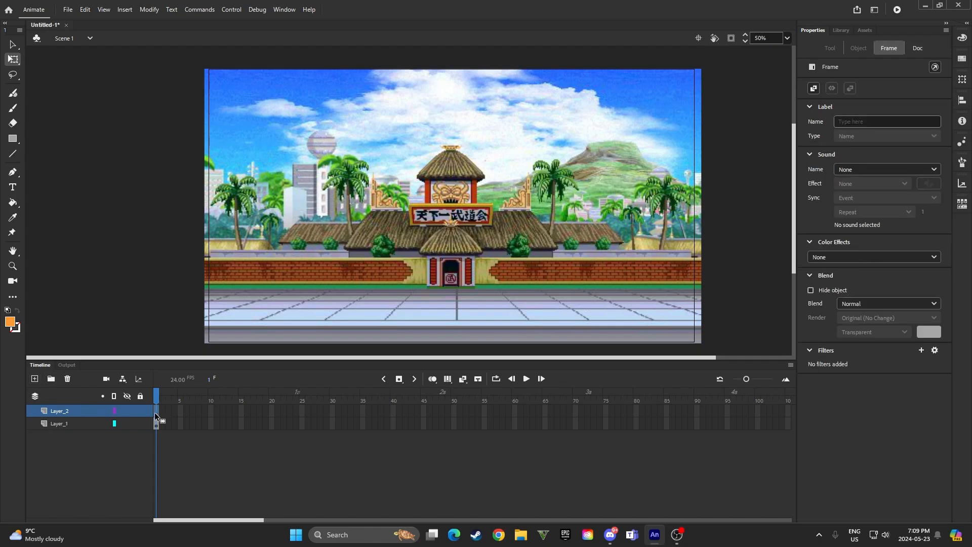
pyautogui.moveTo(305, 489)
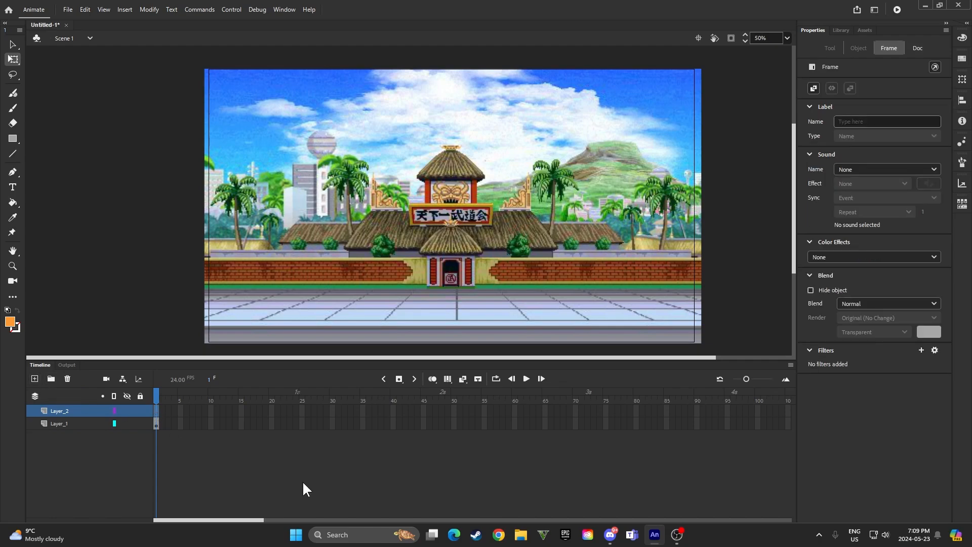
pyautogui.click(519, 535)
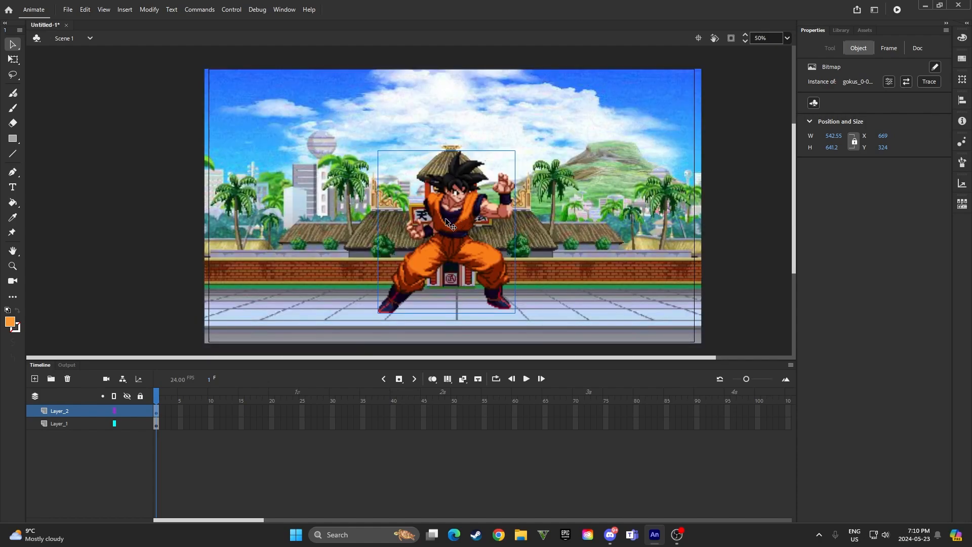
# Step: Bring up the context menu for the placed Goku sprite bitmap on Layer_2
pyautogui.rightClick(451, 225)
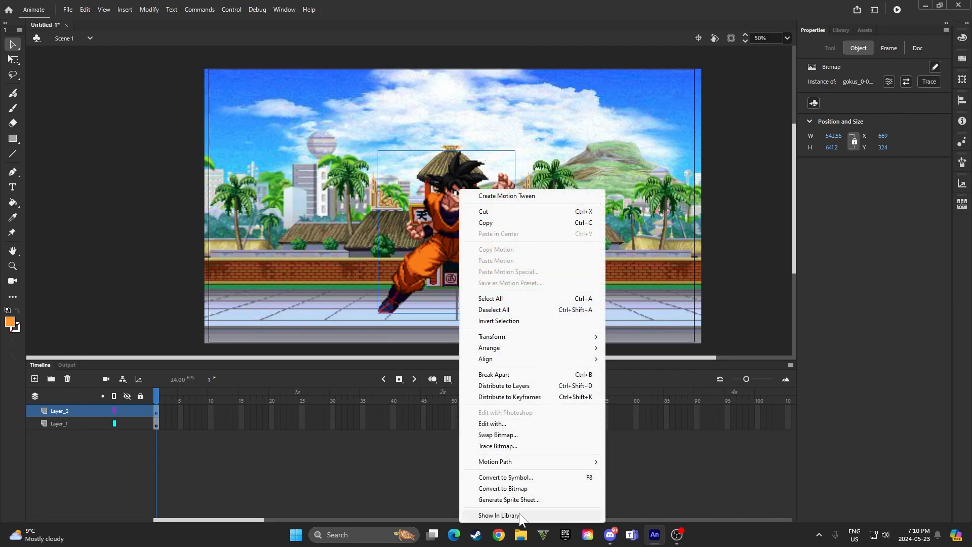
# Step: Locate gokus_0-0.png in the library and bring up its bitmap properties
pyautogui.click(498, 516)
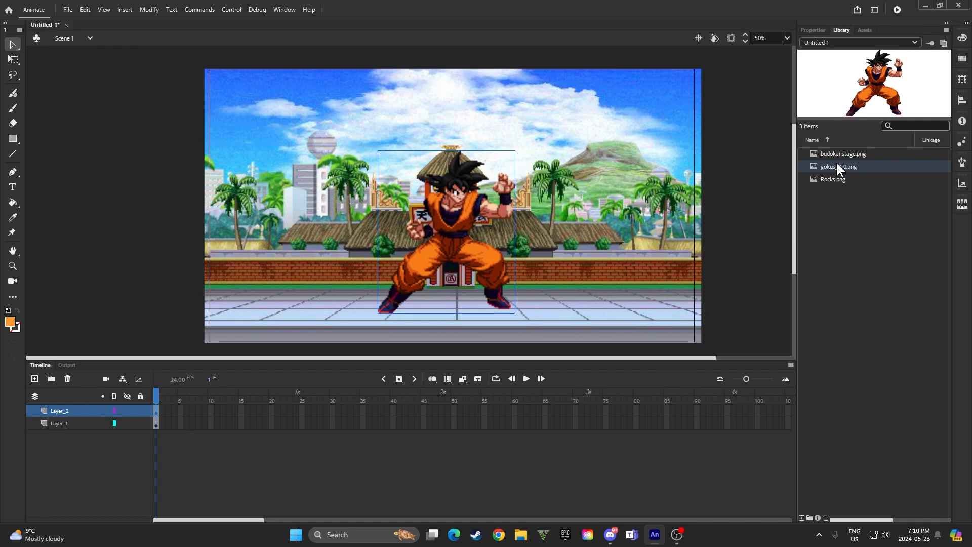
pyautogui.rightClick(838, 166)
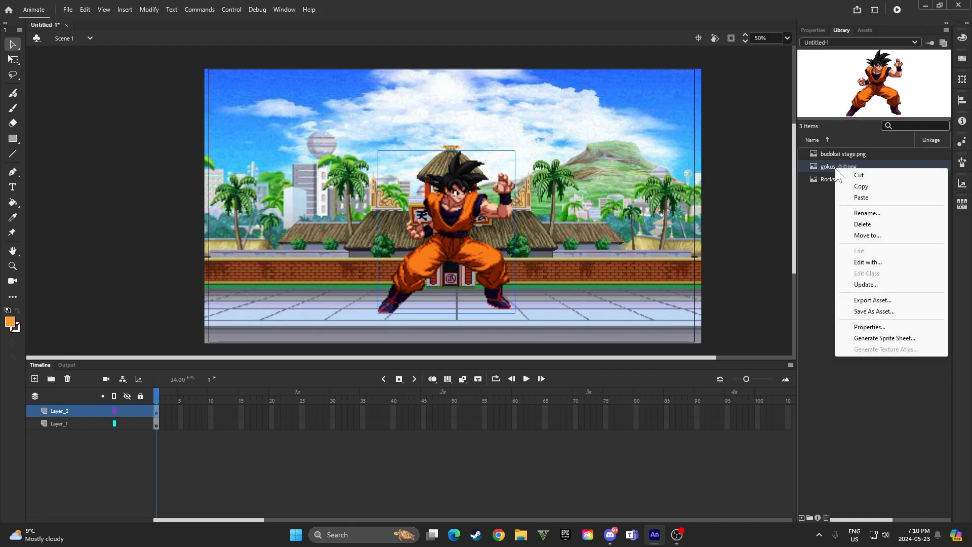
pyautogui.moveTo(877, 333)
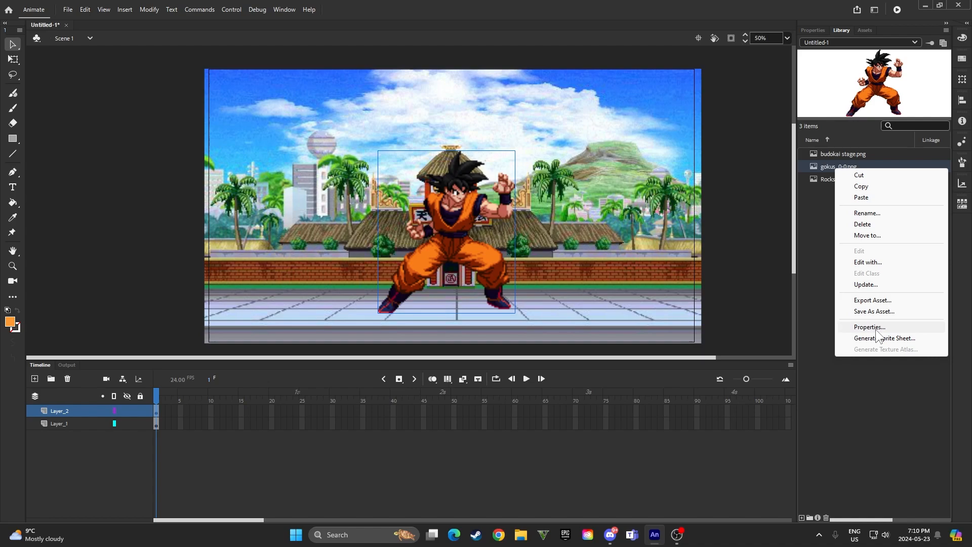
pyautogui.click(869, 327)
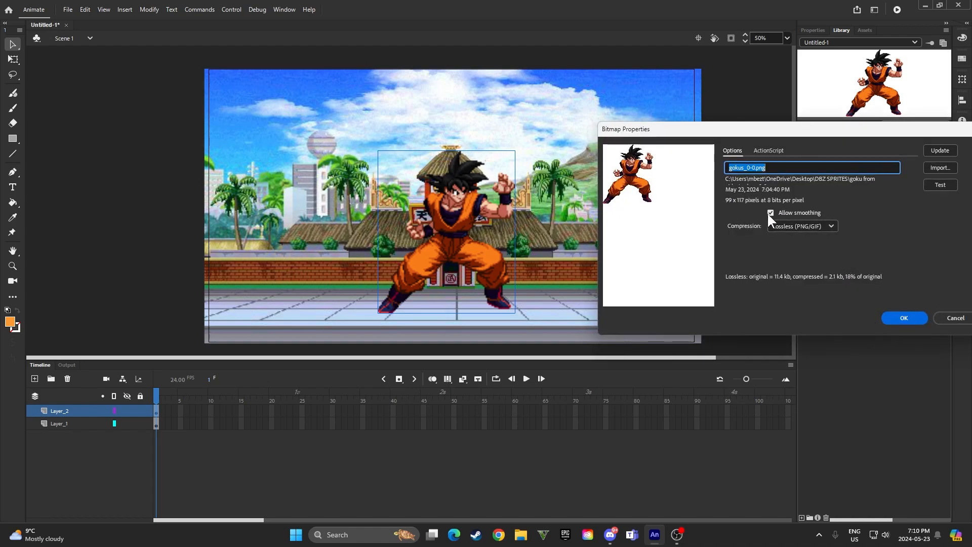
pyautogui.moveTo(777, 222)
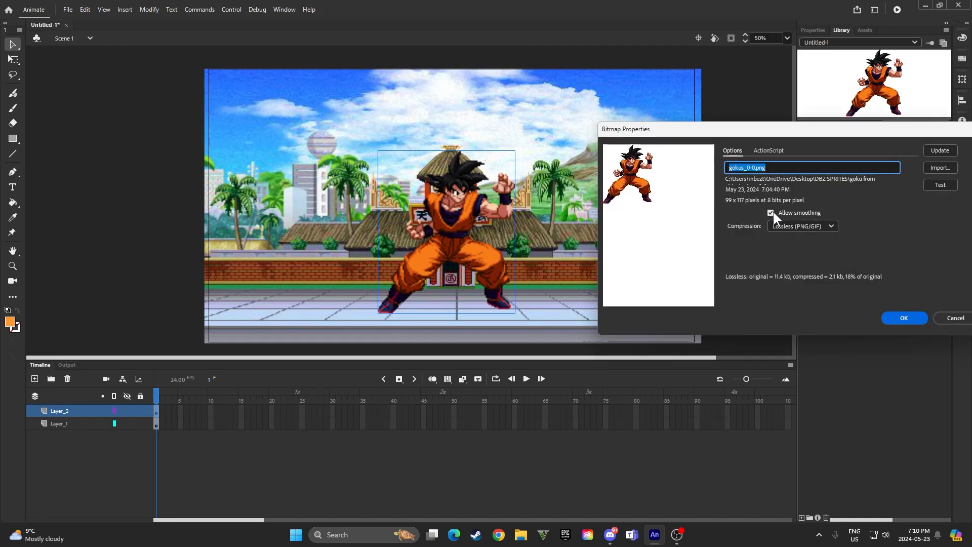
# Step: Disable Allow smoothing for the Goku bitmap, keep Lossless compression, and apply
pyautogui.click(771, 213)
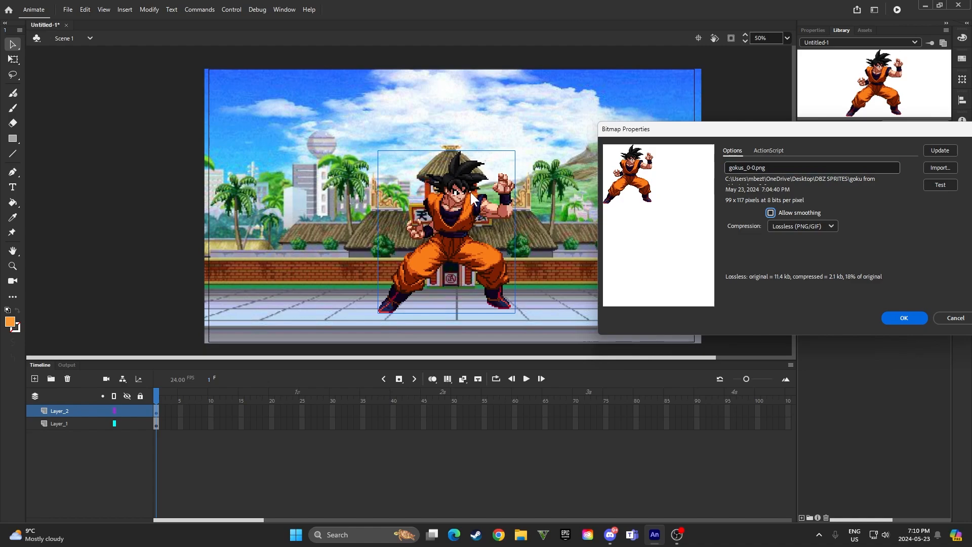
pyautogui.moveTo(747, 257)
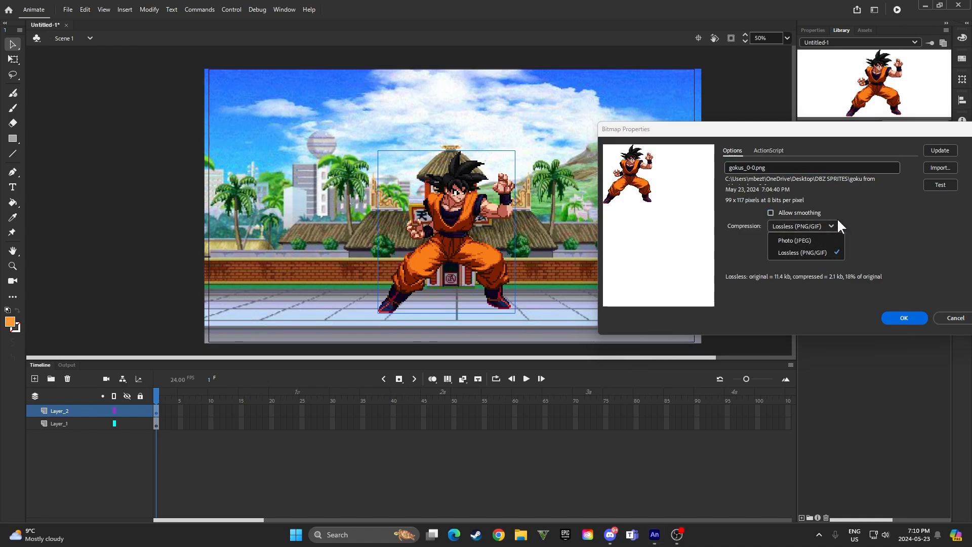
pyautogui.click(802, 252)
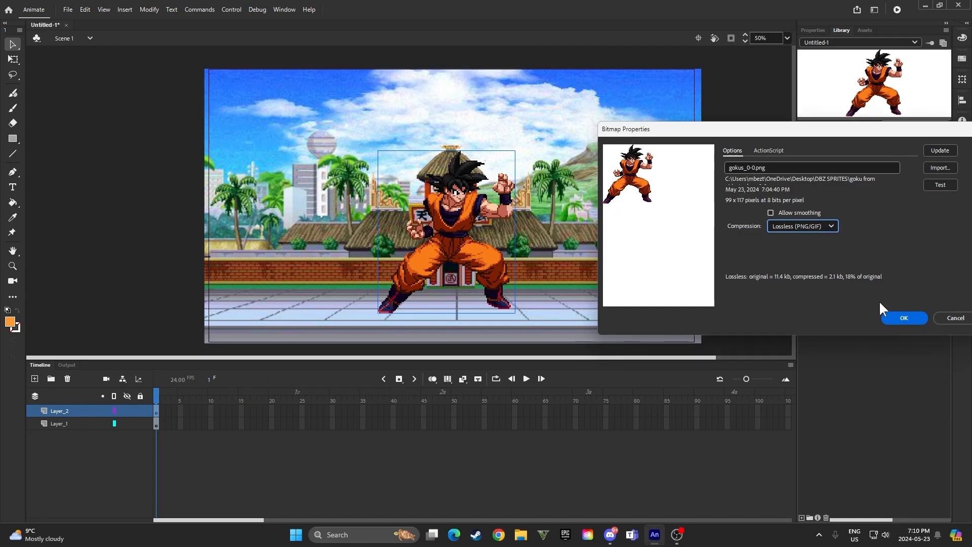
pyautogui.click(903, 316)
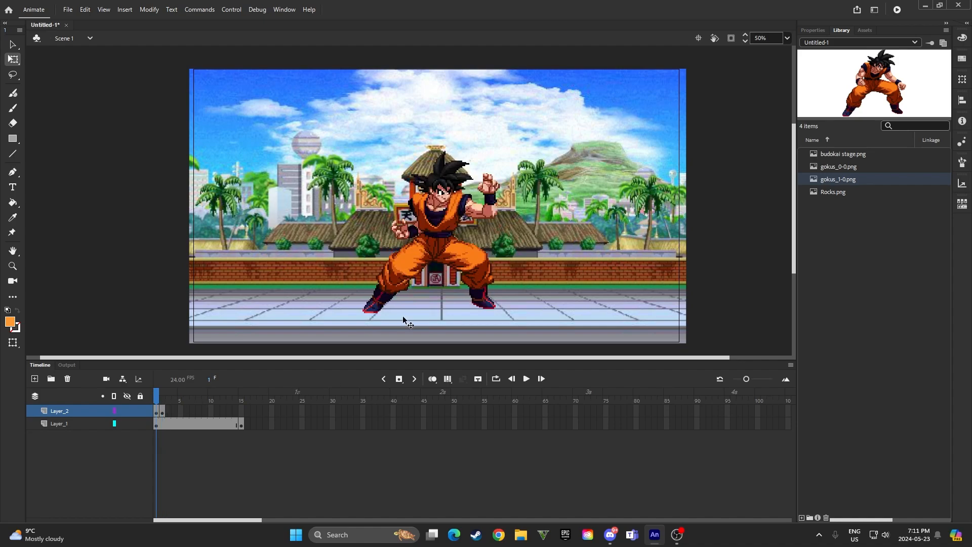
pyautogui.moveTo(461, 261)
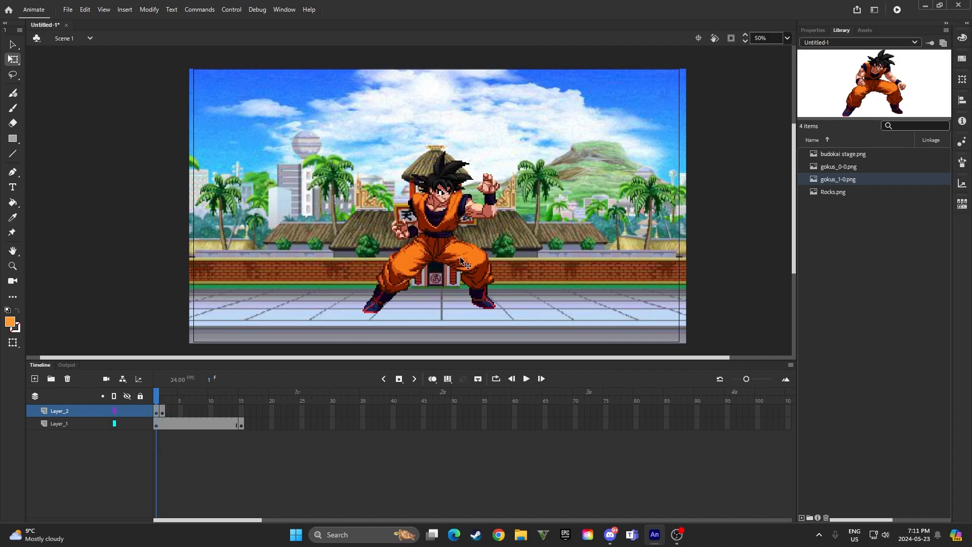
pyautogui.moveTo(390, 222)
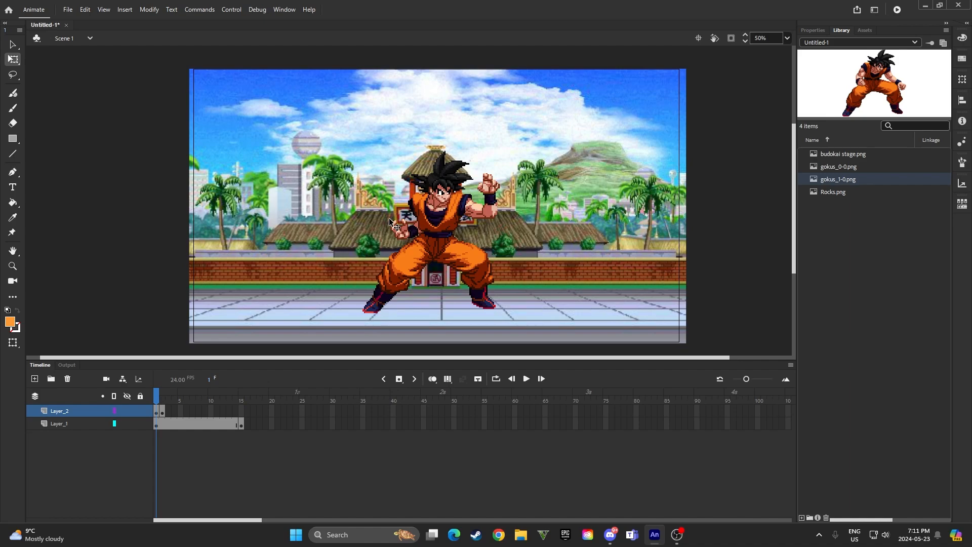
pyautogui.moveTo(484, 124)
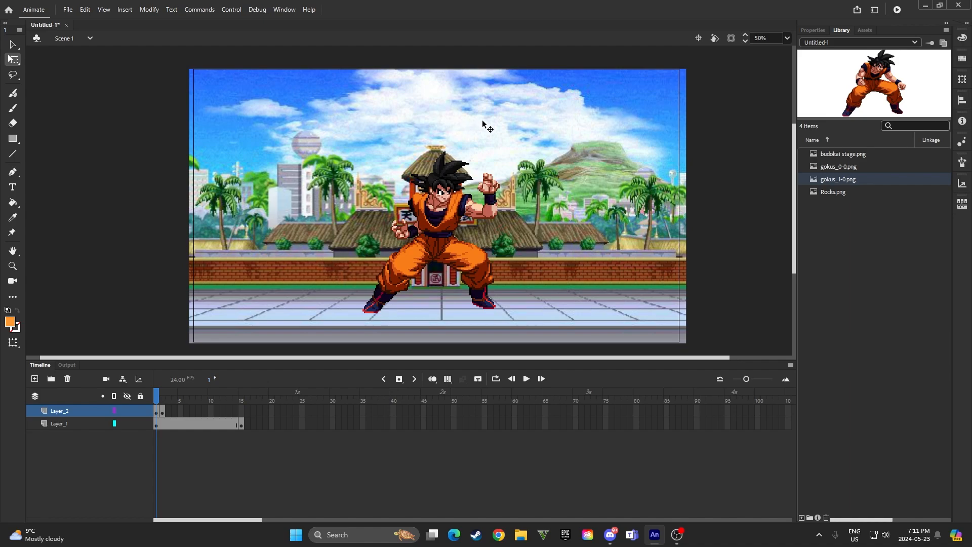
pyautogui.moveTo(140, 244)
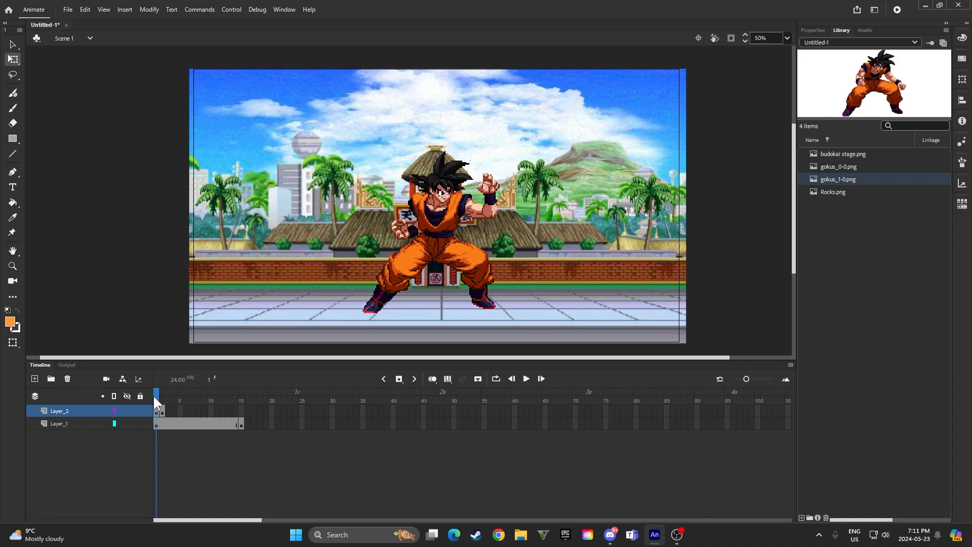
# Step: Preview Goku's second pose on frame 2, return to frame 1, and add a Camera layer
pyautogui.click(162, 395)
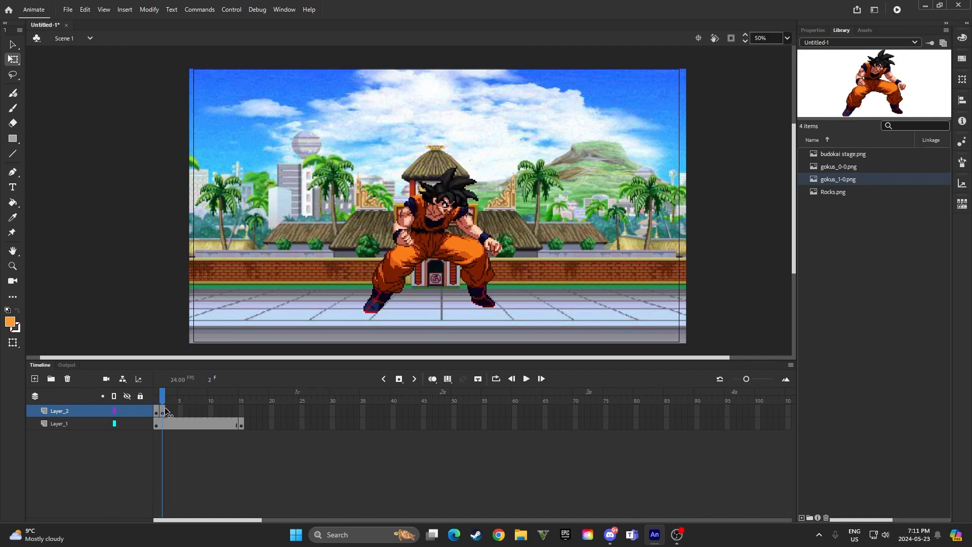
pyautogui.click(156, 396)
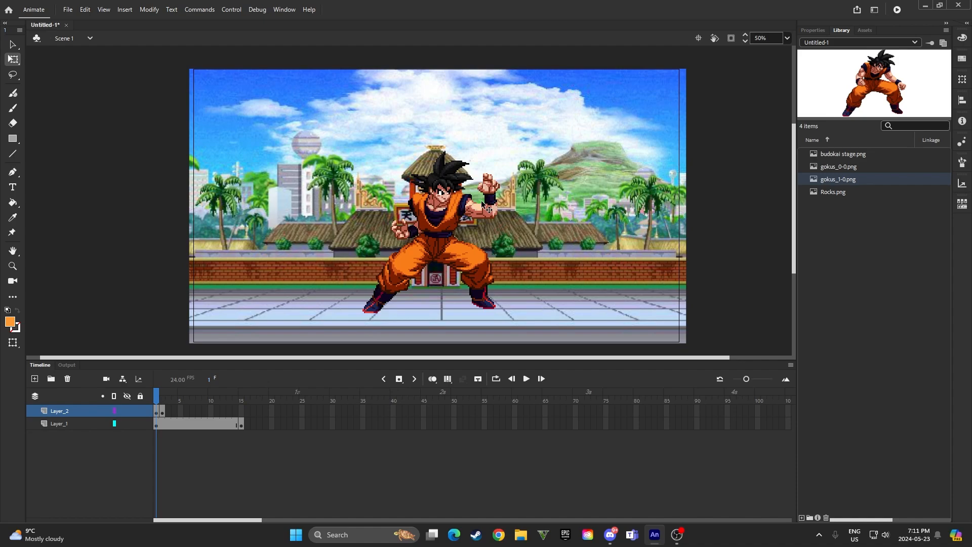
pyautogui.moveTo(456, 177)
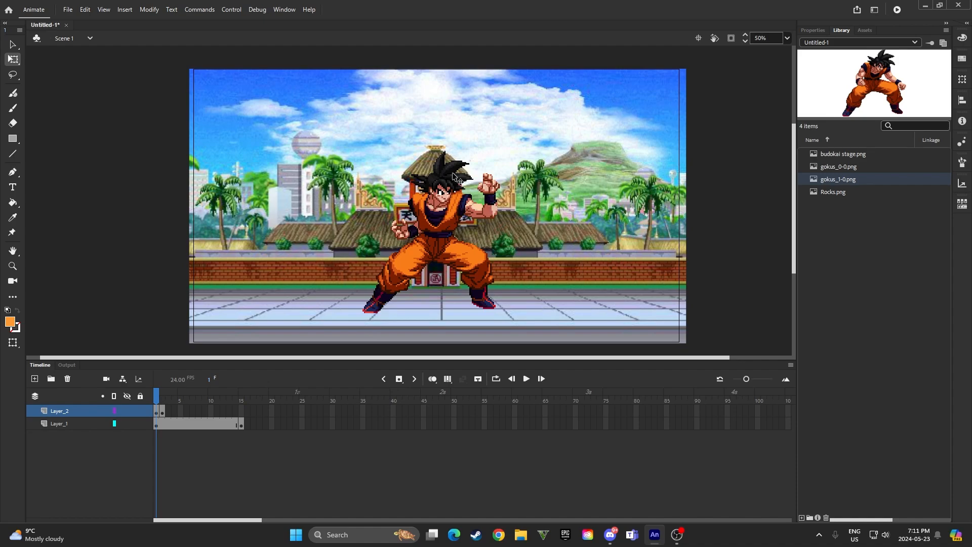
pyautogui.moveTo(106, 379)
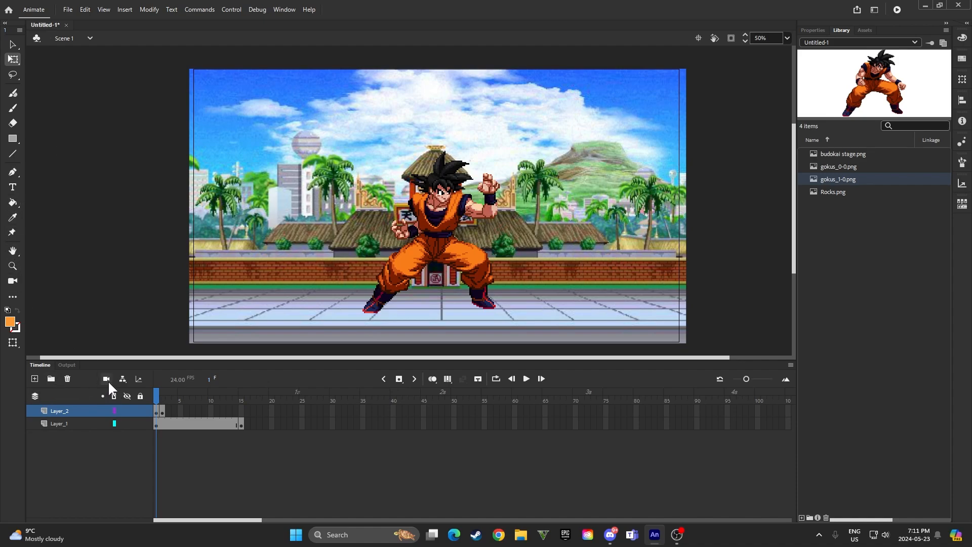
pyautogui.click(105, 377)
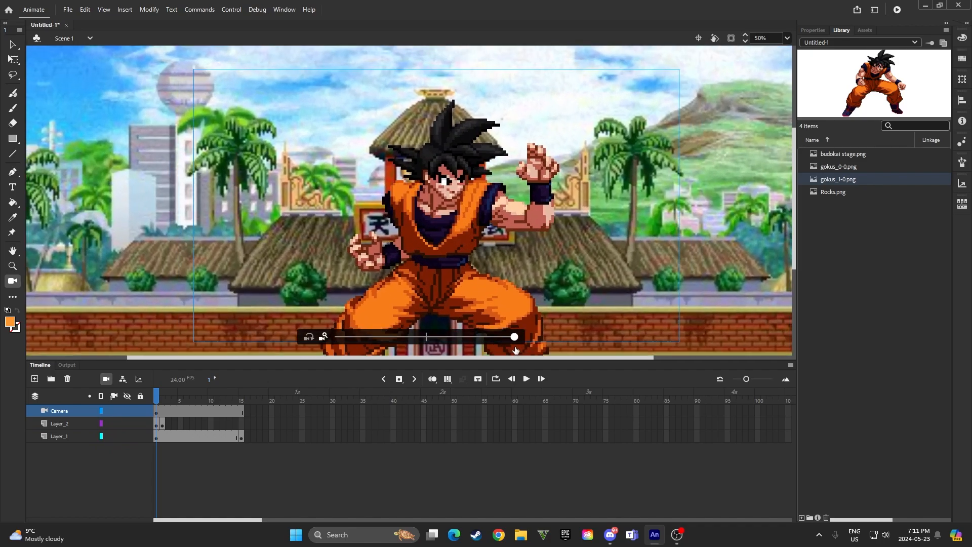